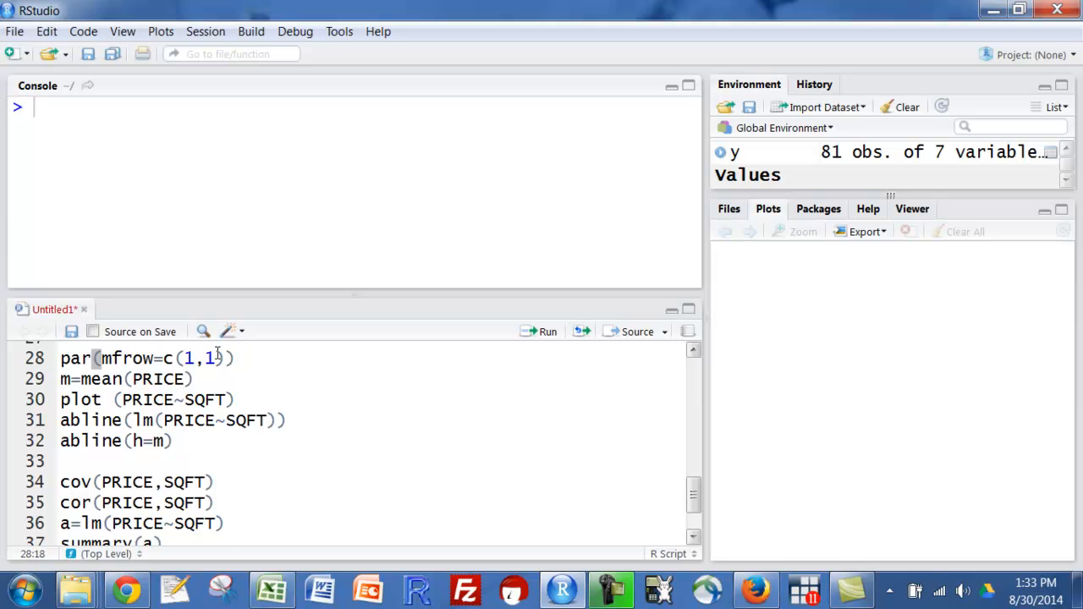
pyautogui.moveTo(700, 254)
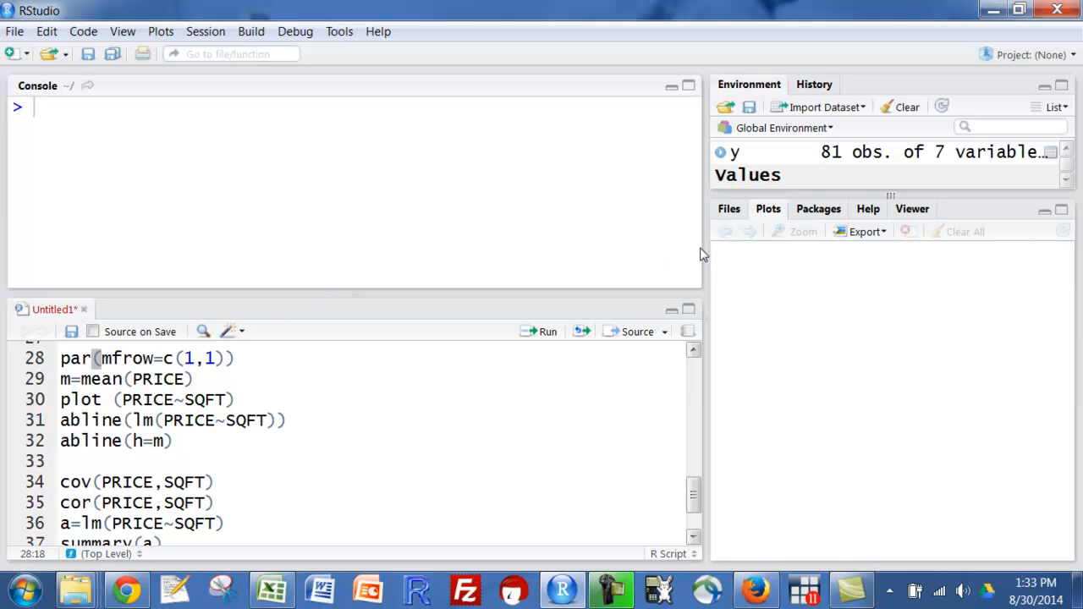
# Compute mean PRICE as m (about 94.63) and draw the PRICE versus SQFT scatter plot.
pyautogui.moveTo(704, 254); pyautogui.dragTo(601, 254)
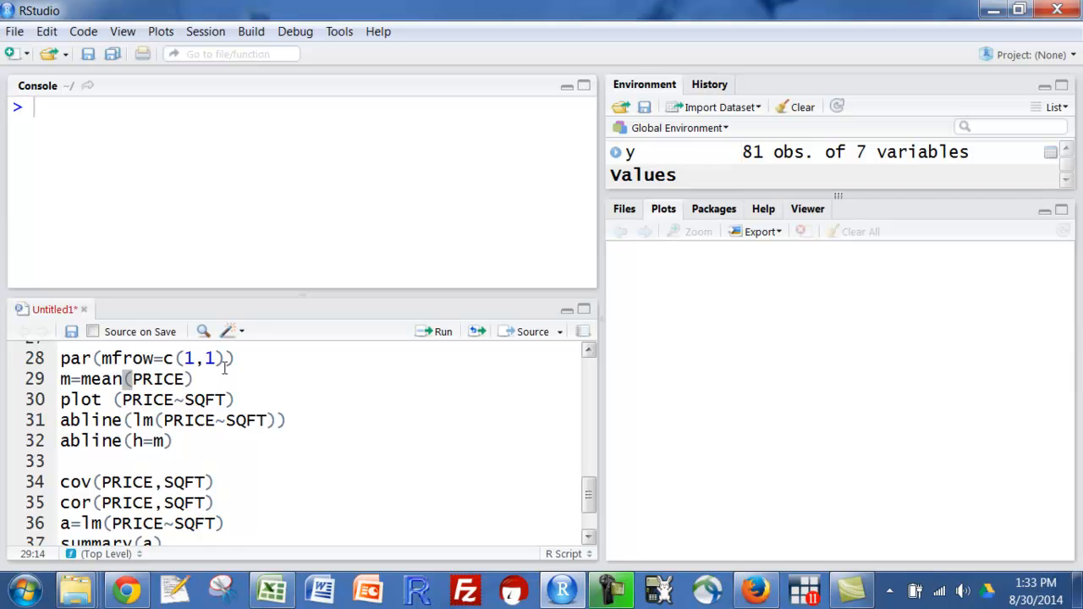
pyautogui.click(437, 330)
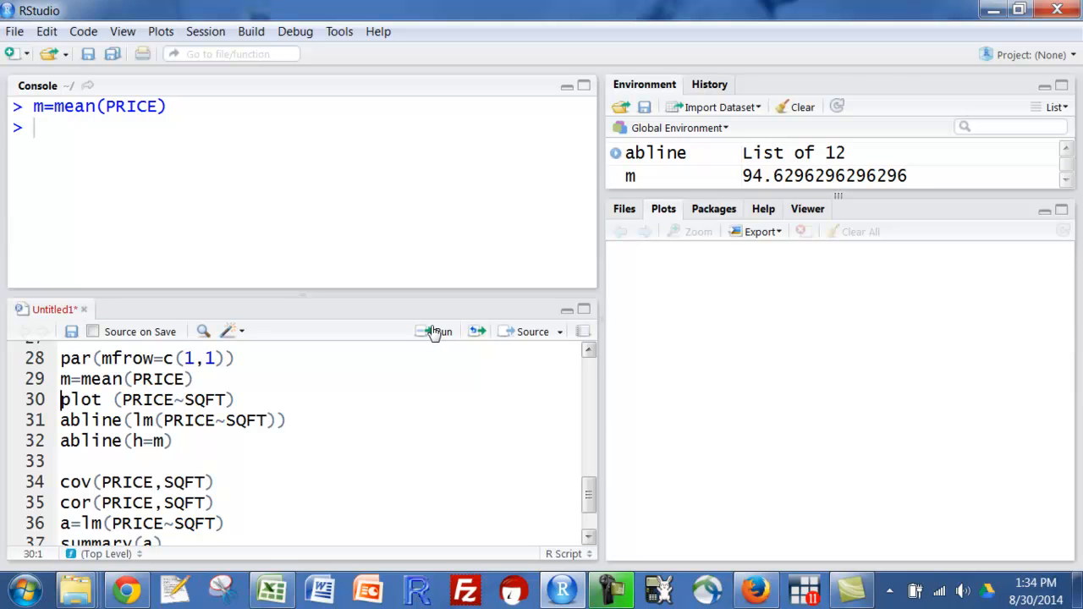
pyautogui.click(433, 330)
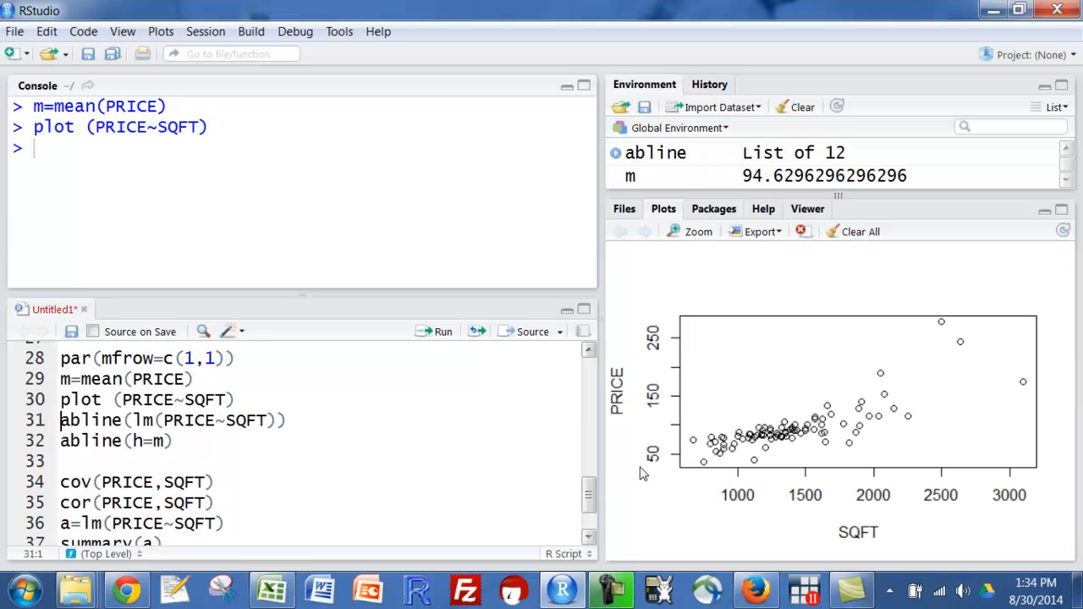
pyautogui.moveTo(897, 558)
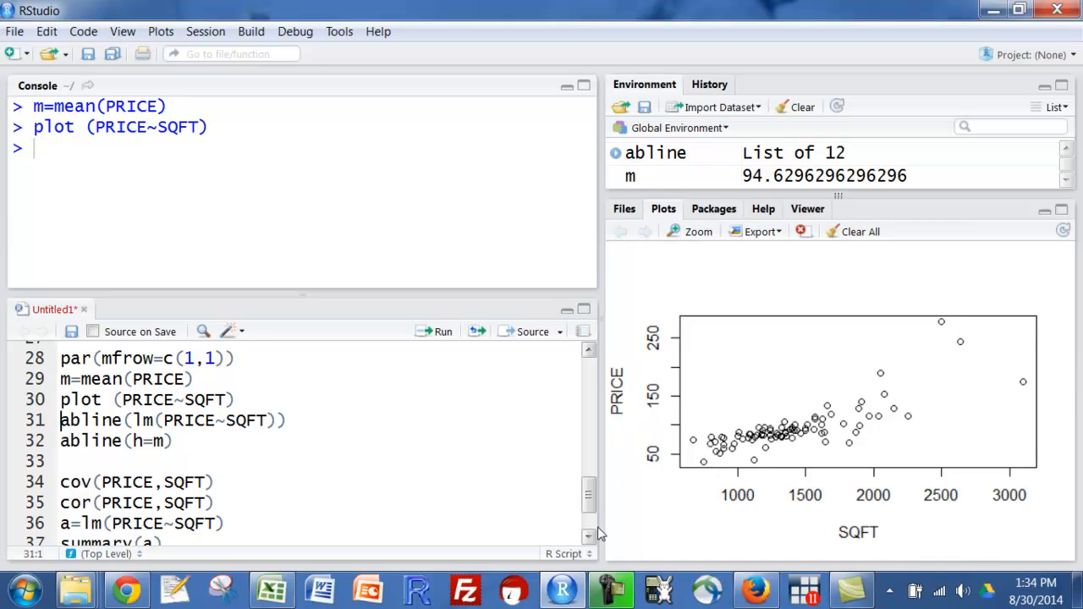
pyautogui.moveTo(225, 400)
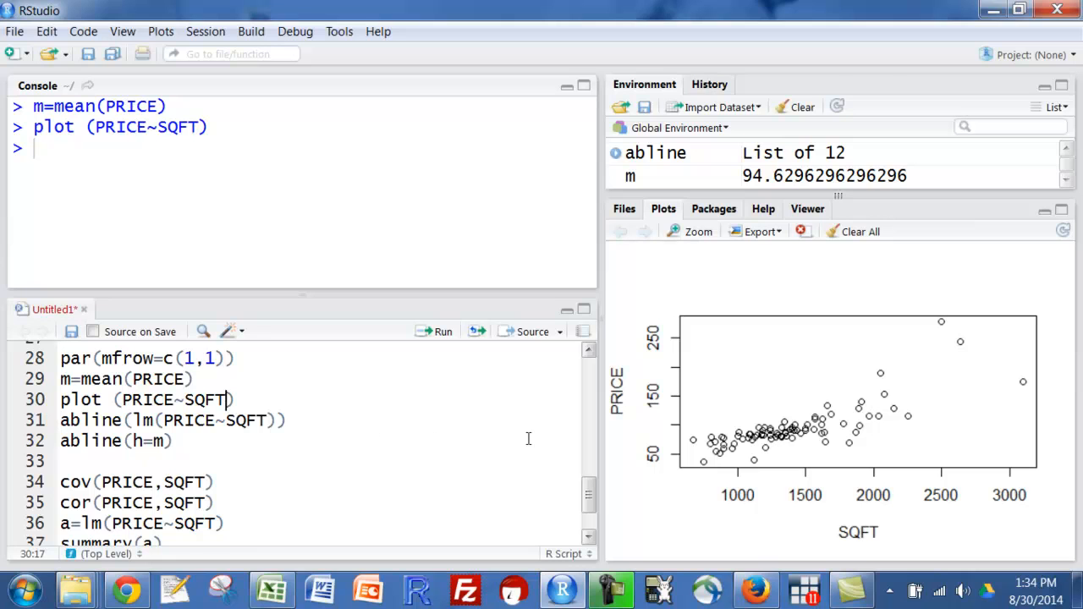
# Add ylim=c(-25,300) to the plot call and redraw PRICE versus SQFT with that y-axis.
pyautogui.write(',')
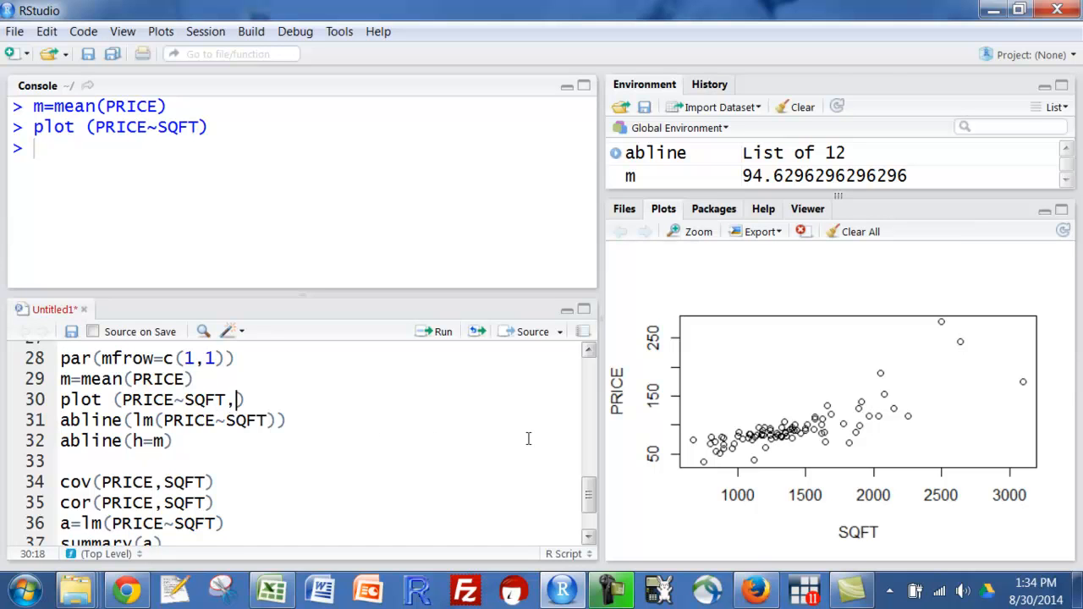
pyautogui.write('ylim=c')
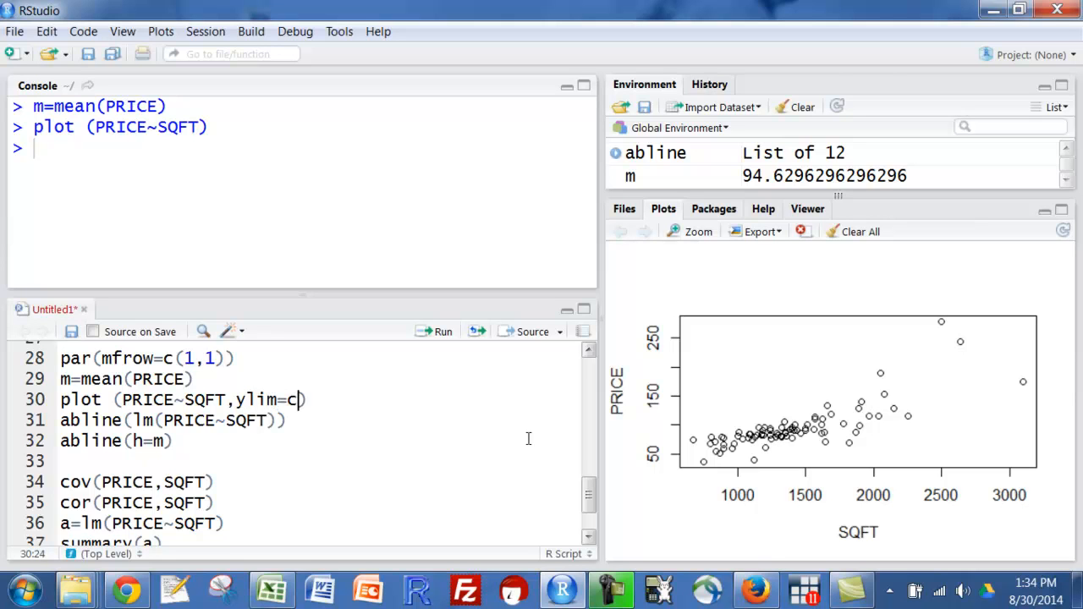
pyautogui.write('9')
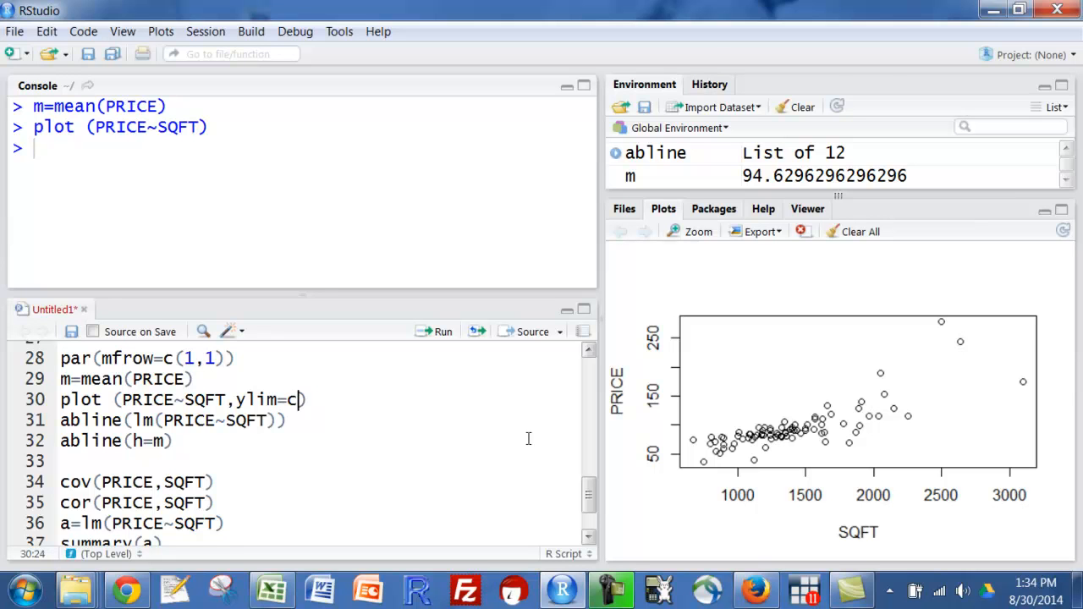
pyautogui.write('(')
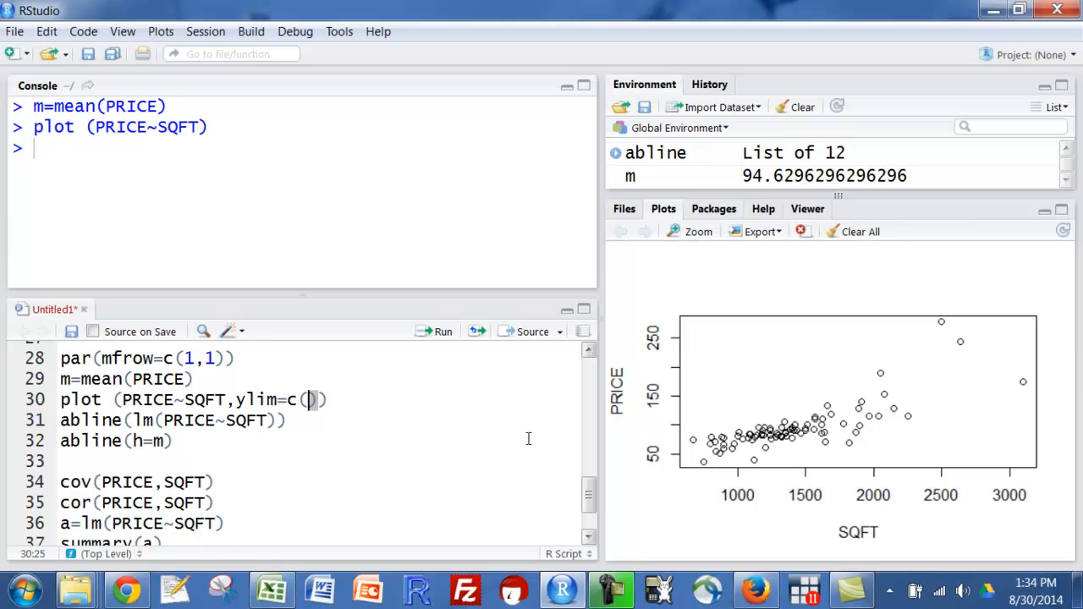
pyautogui.write('.')
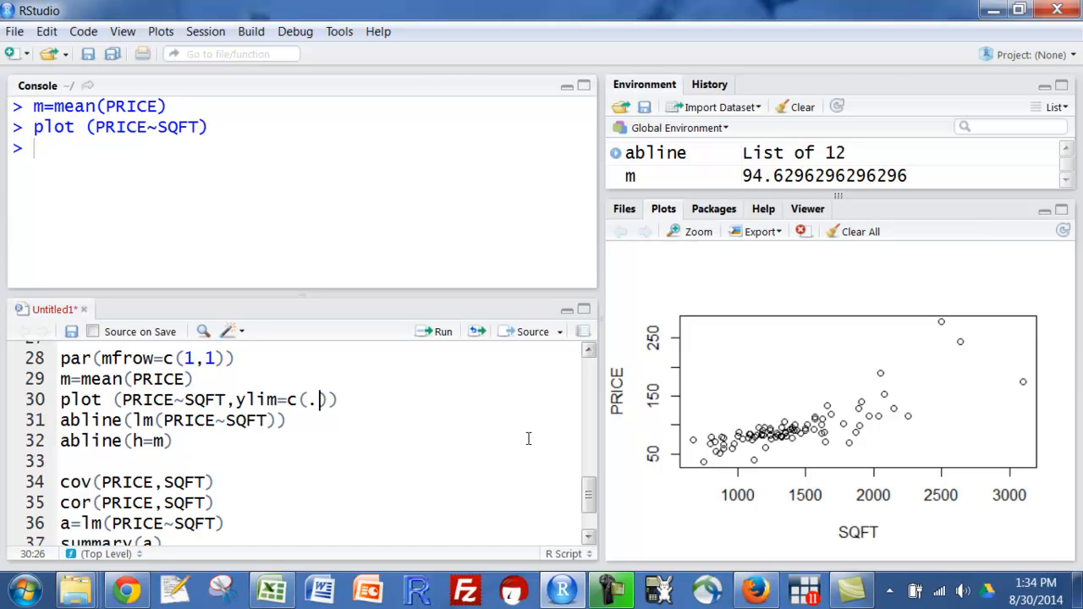
pyautogui.write('25')
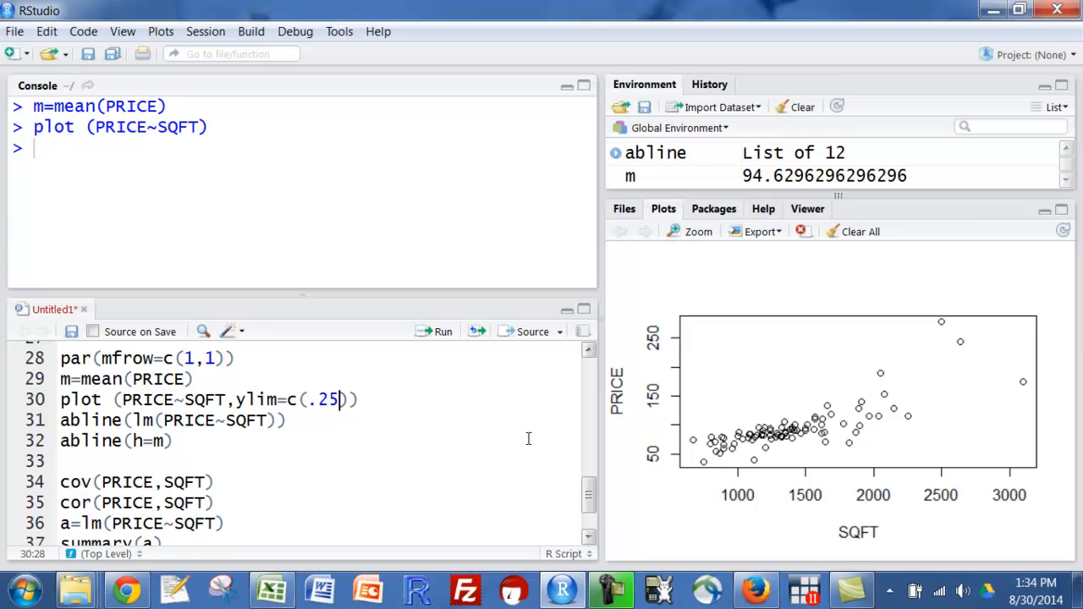
pyautogui.press('BackSpace')
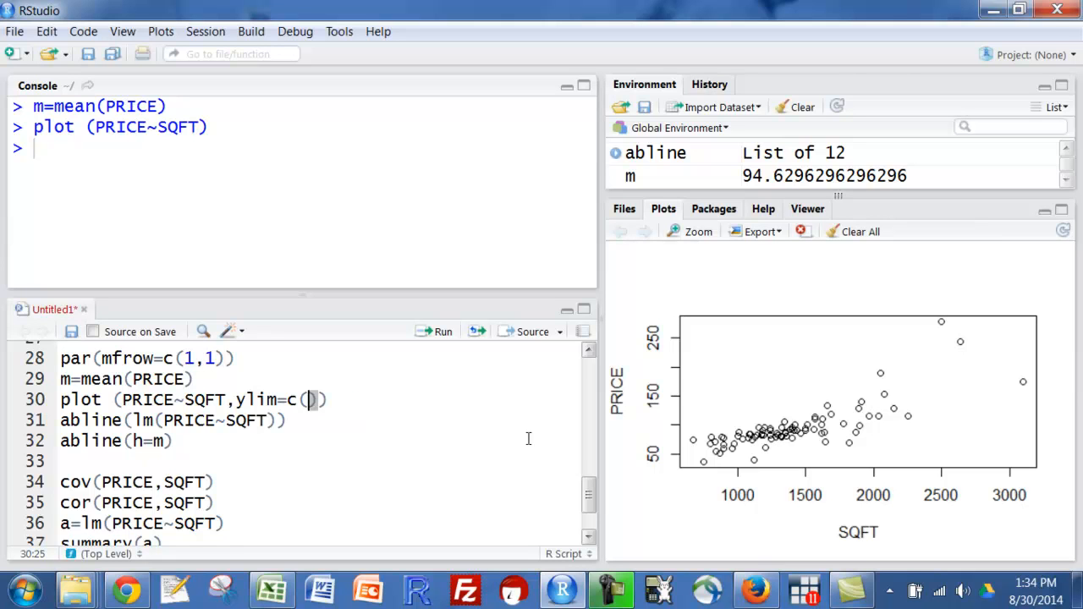
pyautogui.write('-25')
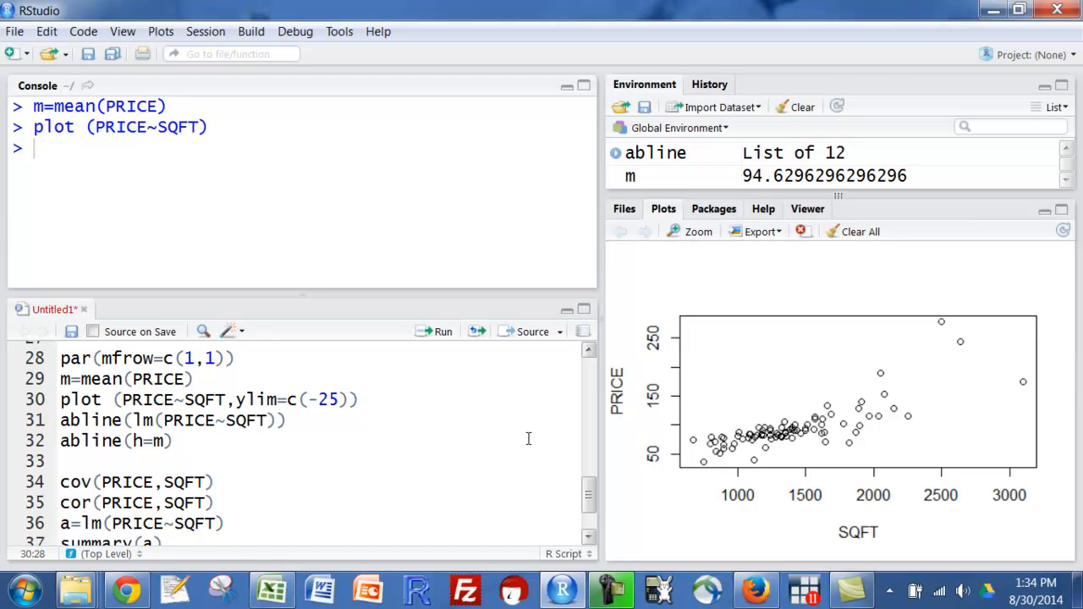
pyautogui.write(',')
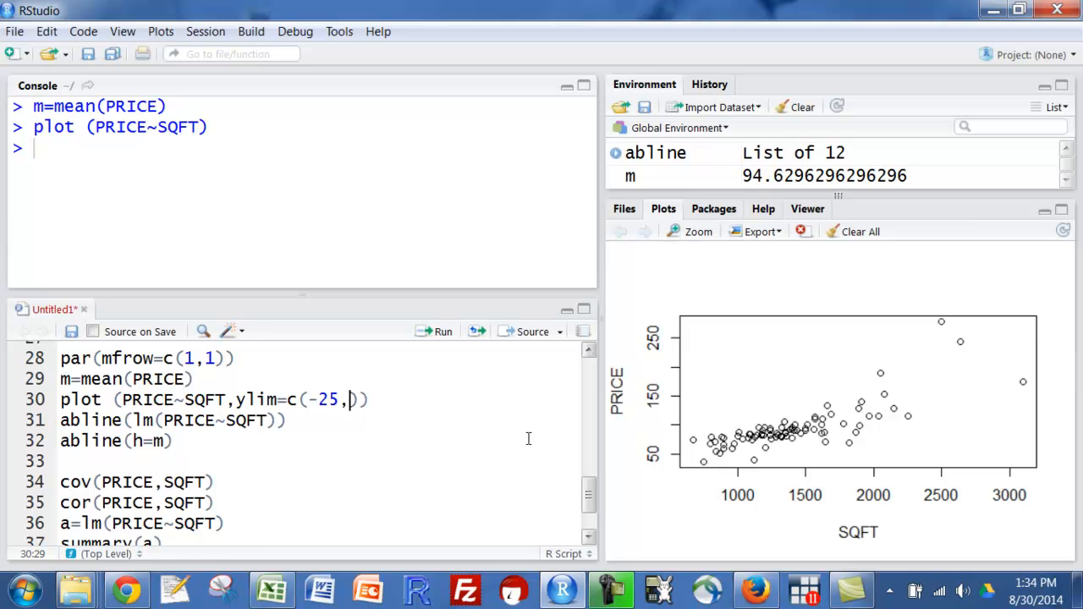
pyautogui.write('300')
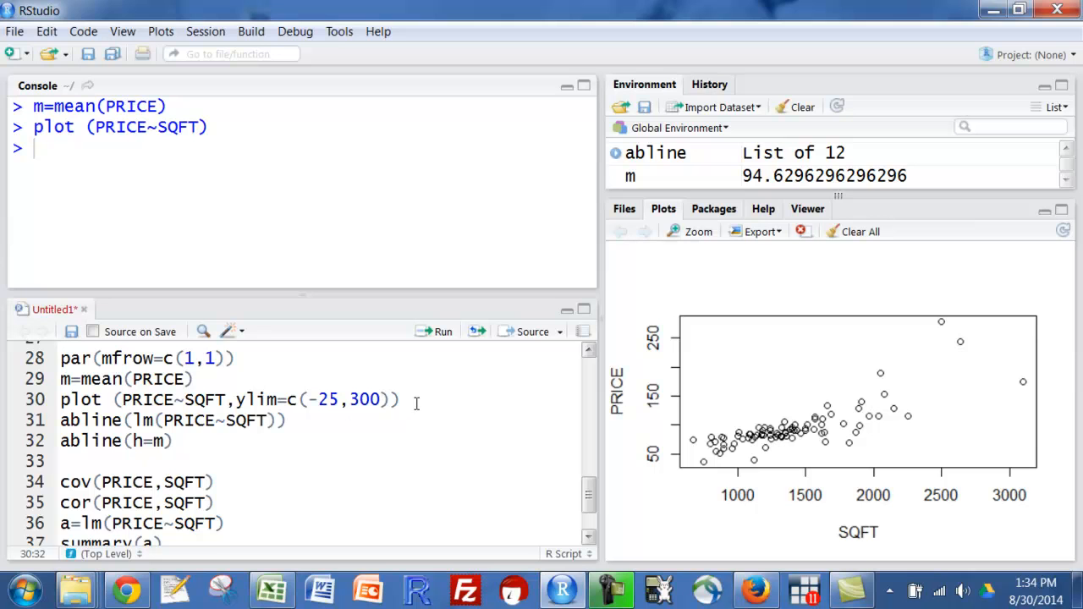
pyautogui.click(433, 331)
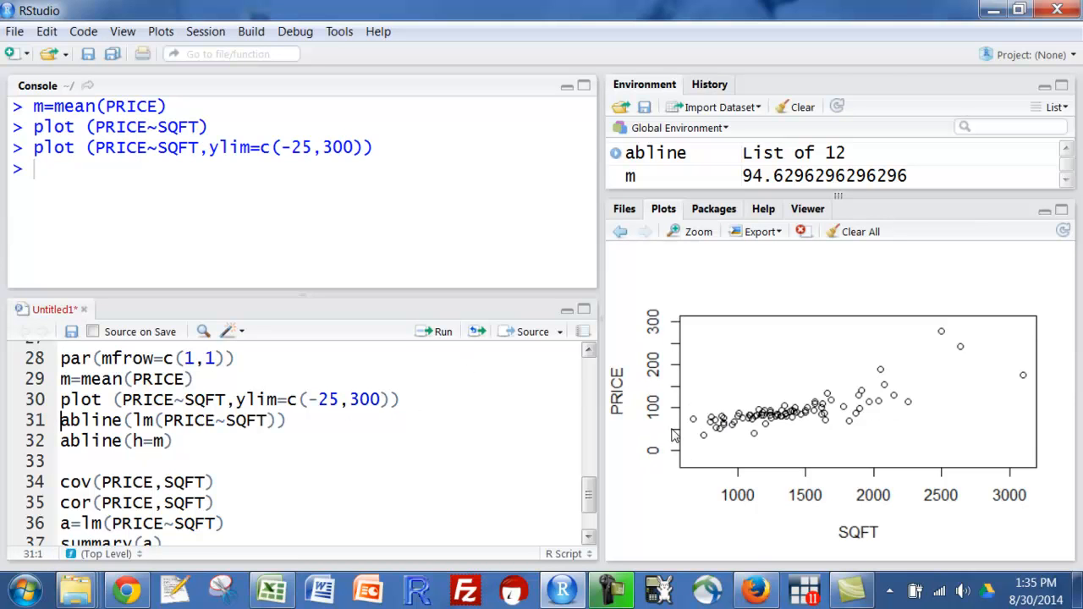
pyautogui.moveTo(707, 423)
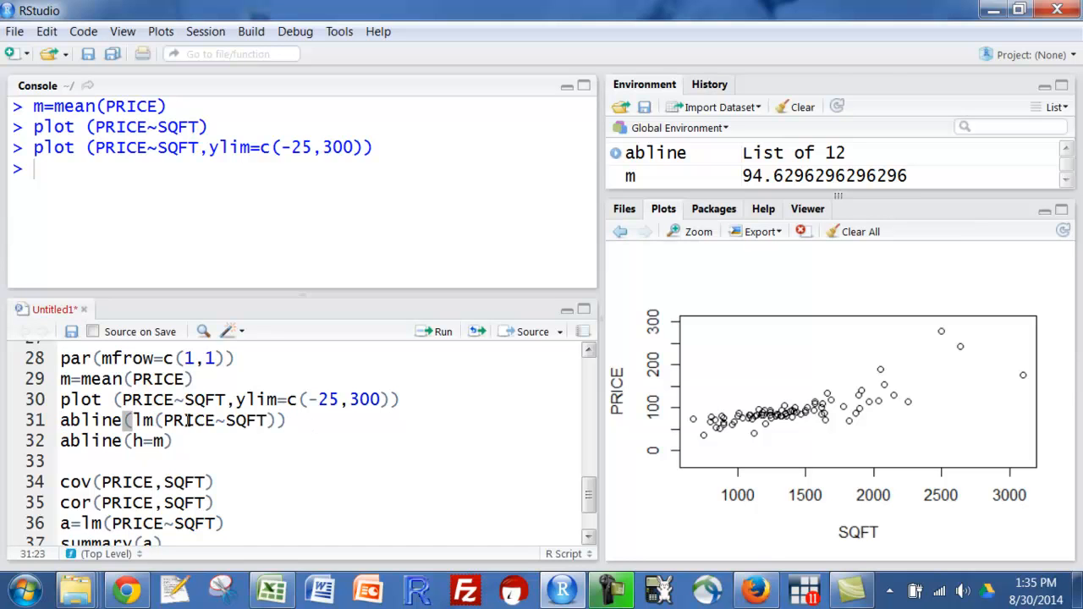
pyautogui.moveTo(257, 420)
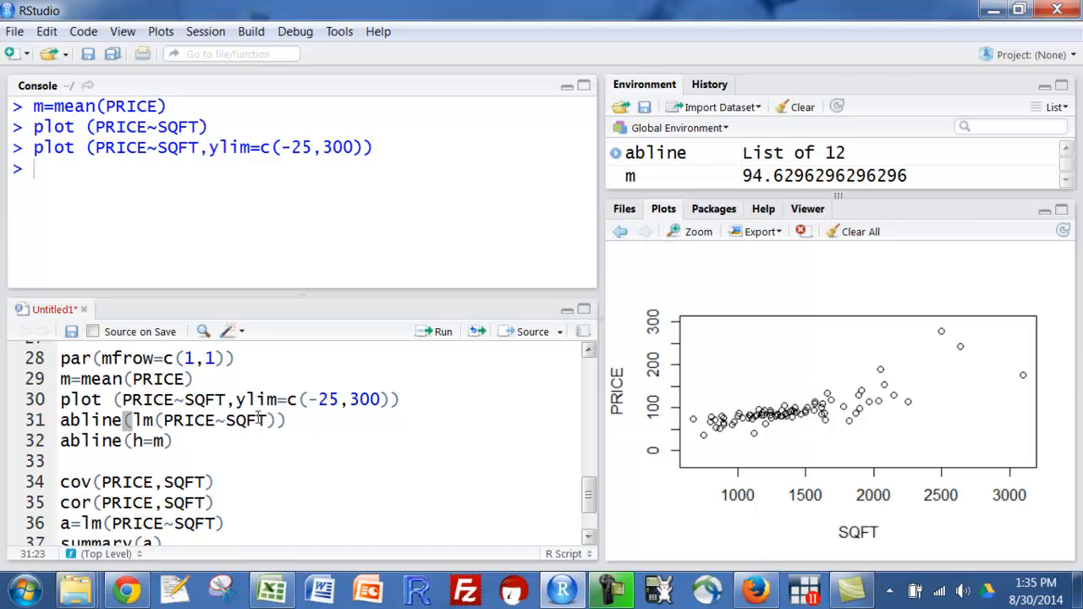
pyautogui.moveTo(318, 426)
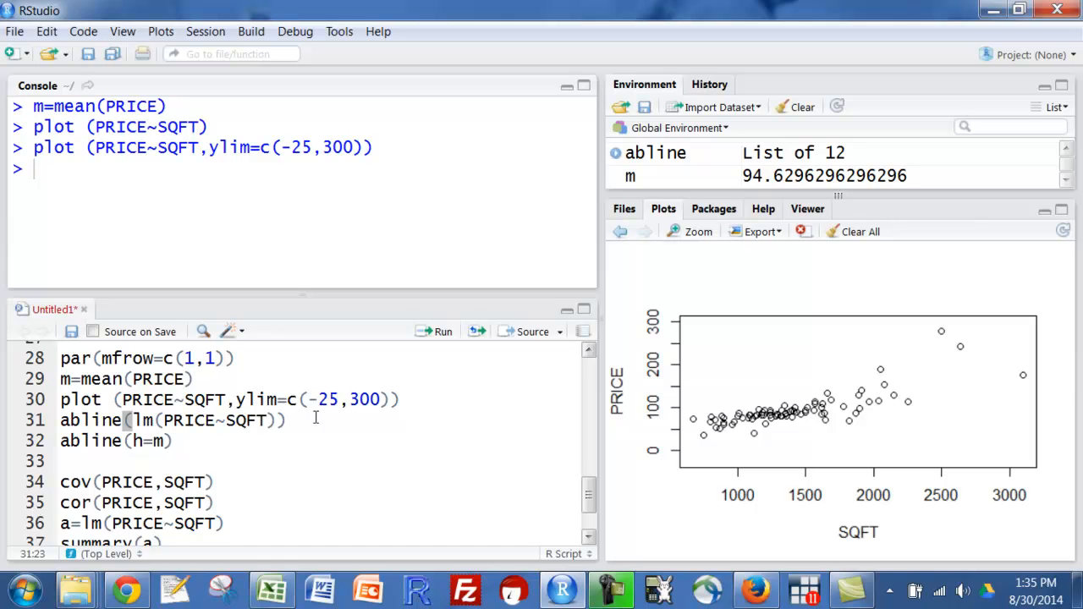
pyautogui.moveTo(431, 342)
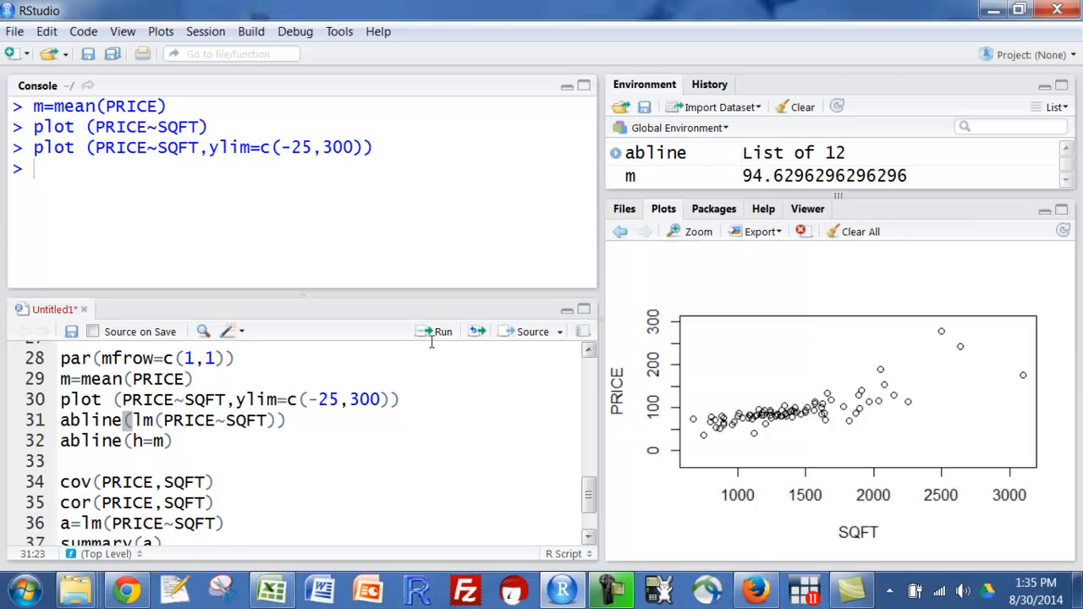
# Overlay the fitted regression line abline(lm(PRICE~SQFT)) on the scatter plot.
pyautogui.click(440, 332)
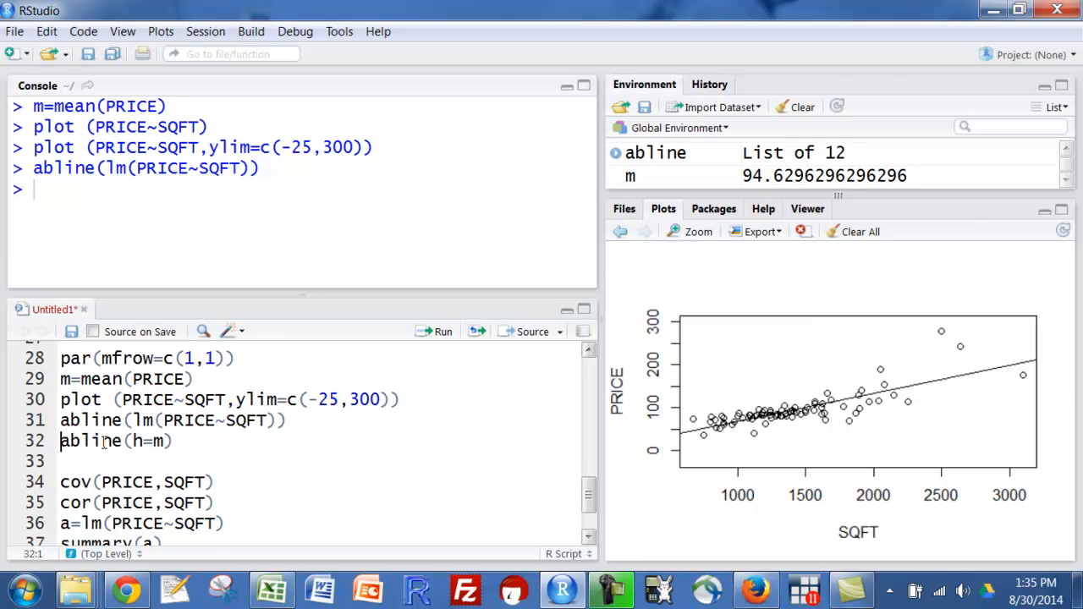
pyautogui.moveTo(136, 440)
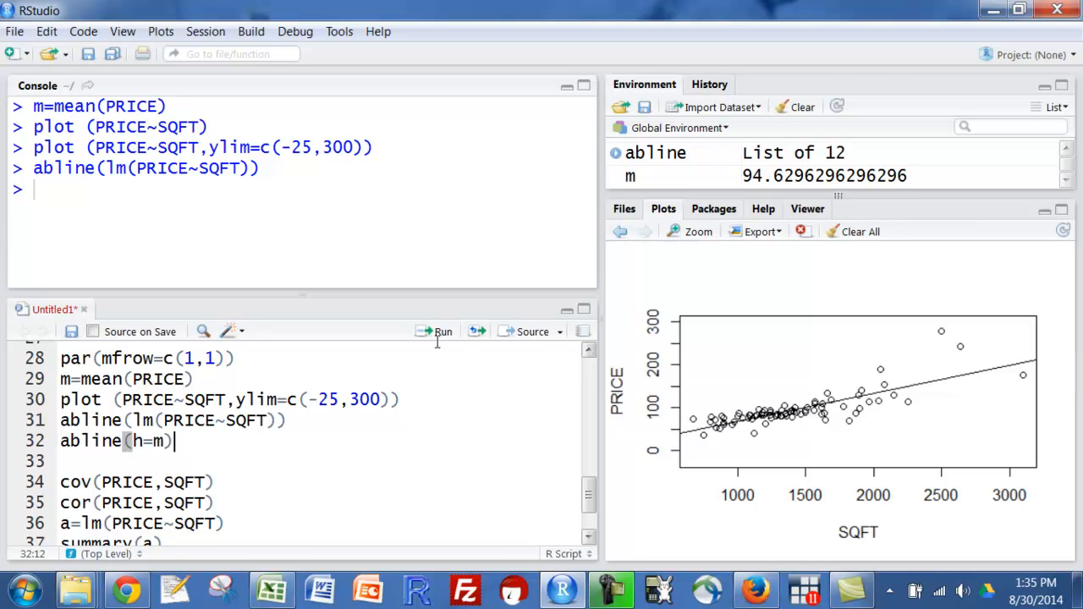
pyautogui.click(435, 332)
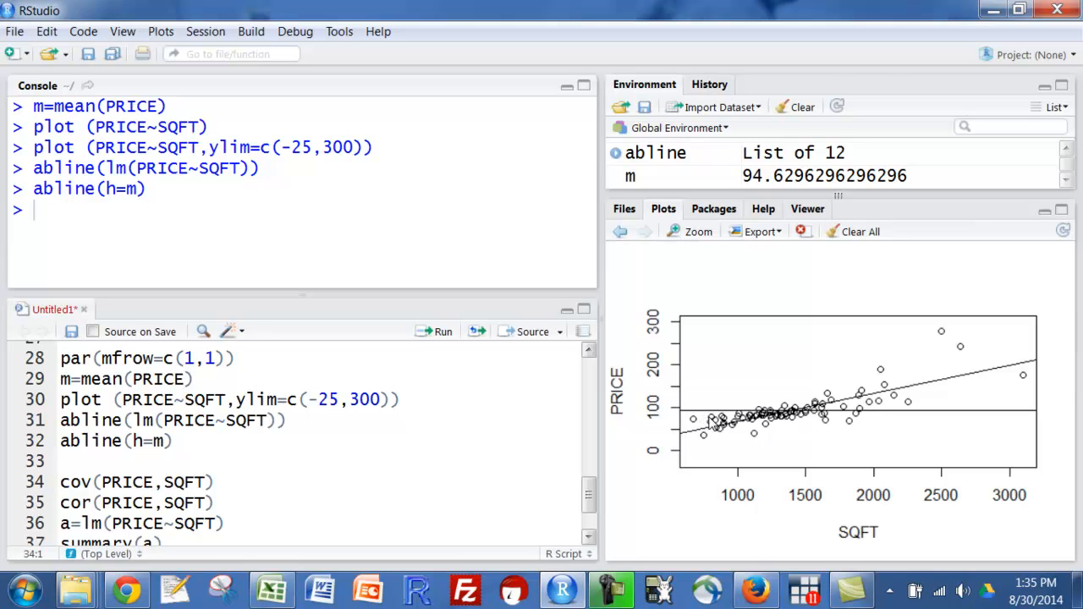
pyautogui.moveTo(679, 421)
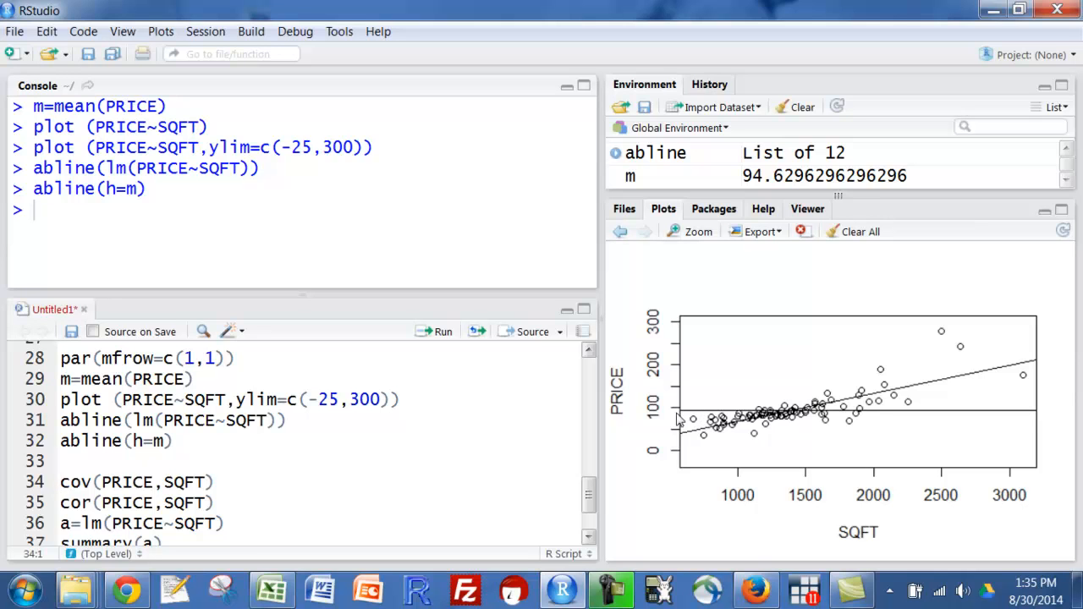
pyautogui.moveTo(710, 450)
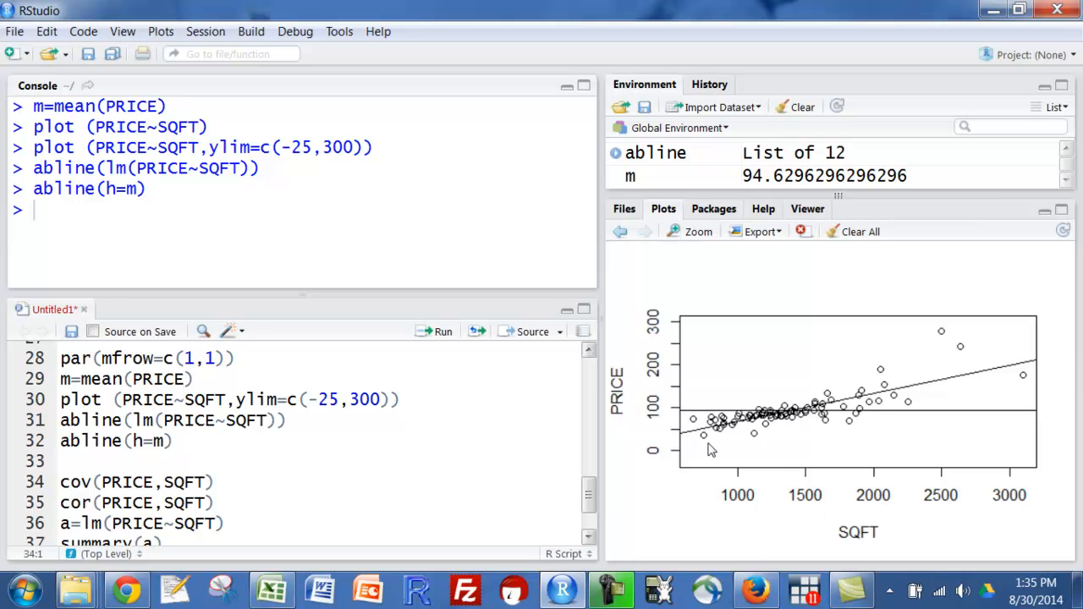
pyautogui.moveTo(691, 415)
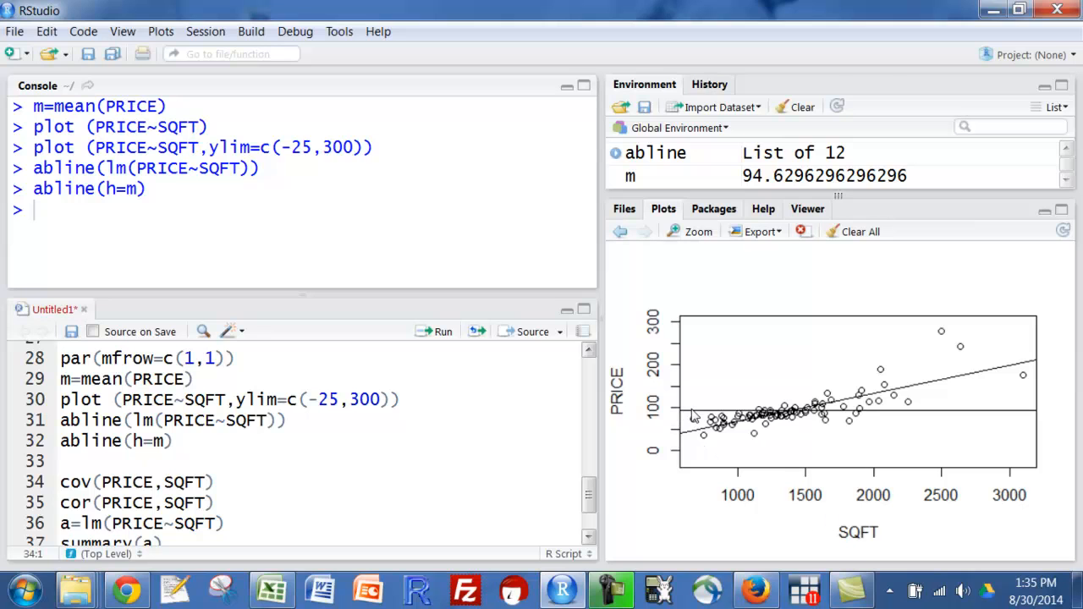
pyautogui.moveTo(836, 423)
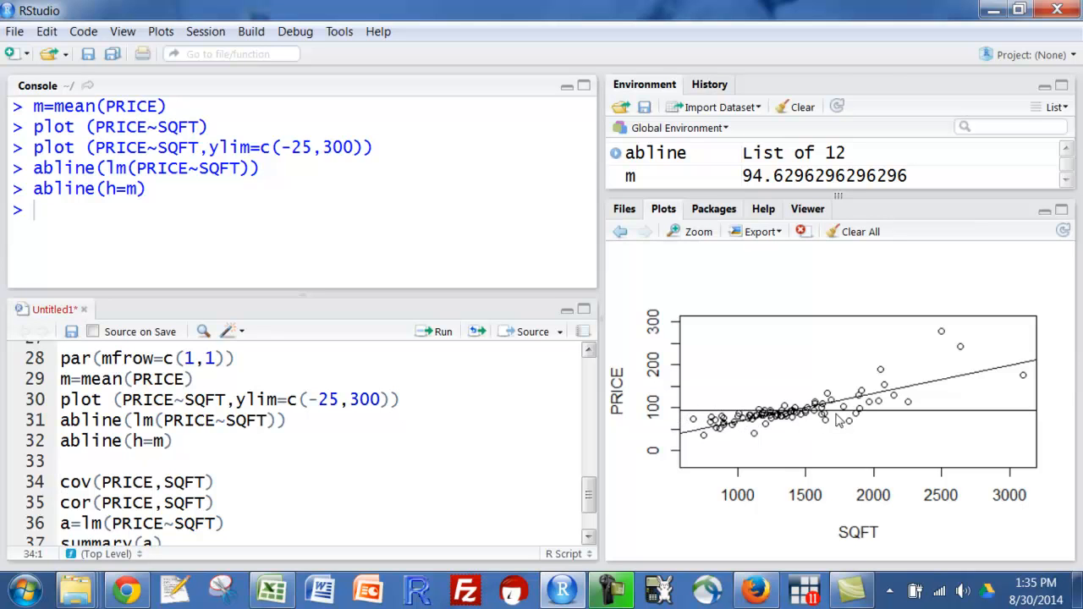
pyautogui.moveTo(725, 436)
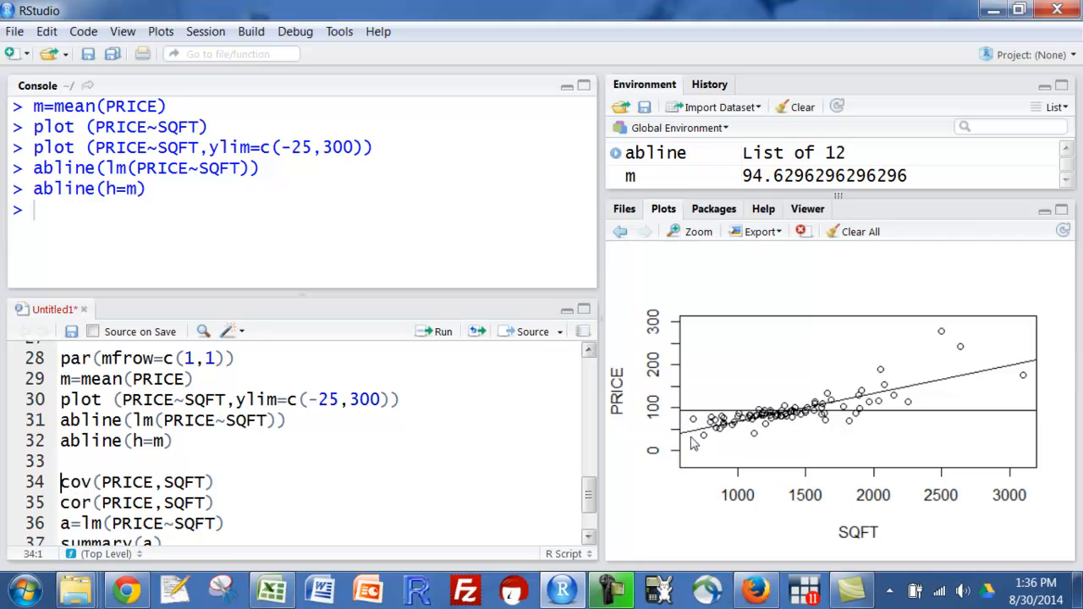
pyautogui.moveTo(821, 521)
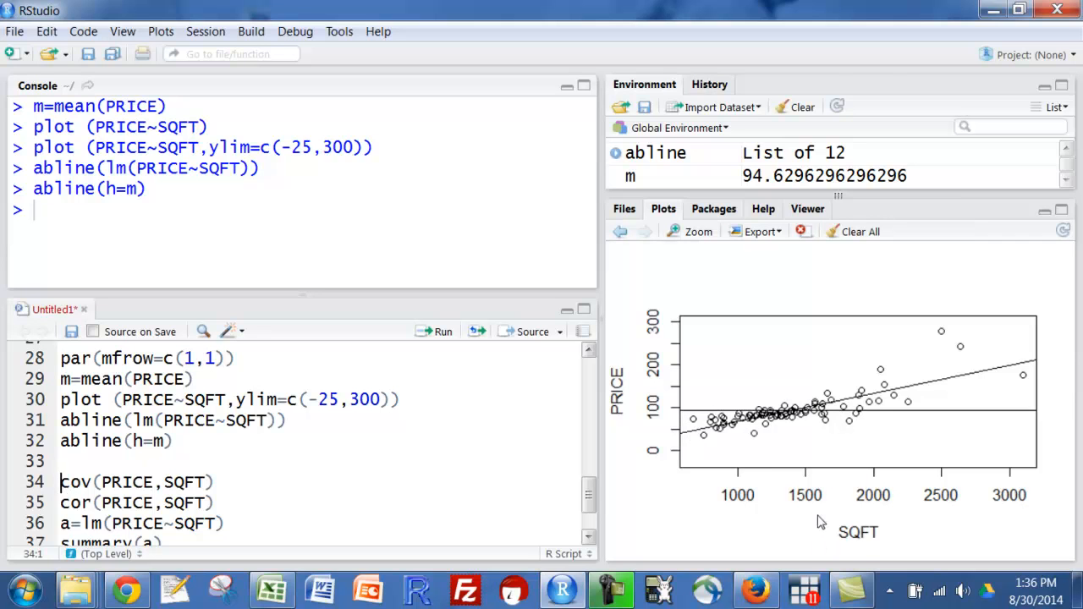
pyautogui.moveTo(958, 489)
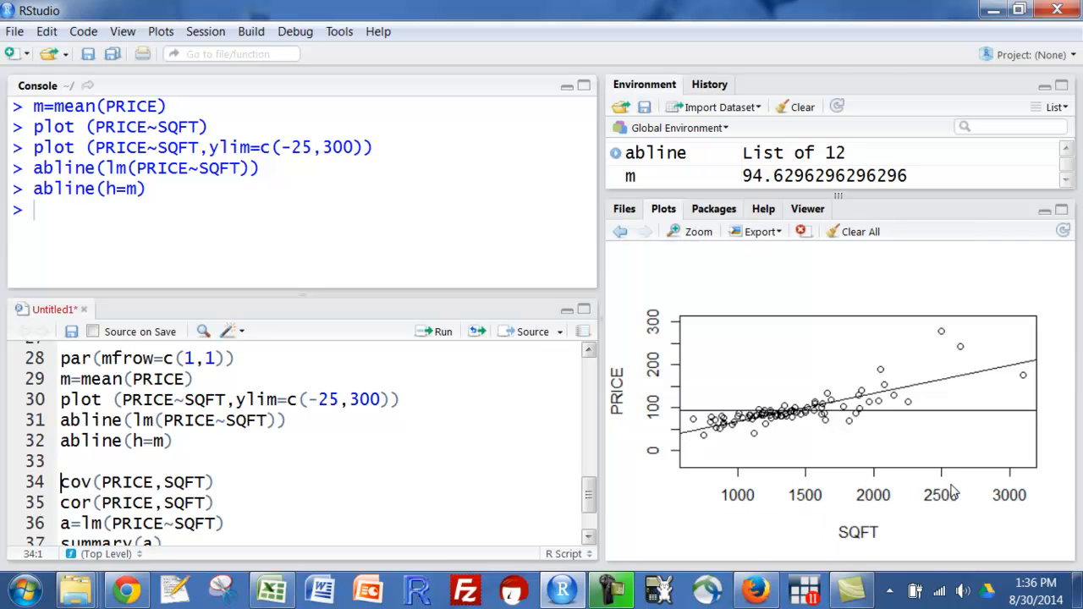
pyautogui.moveTo(876, 478)
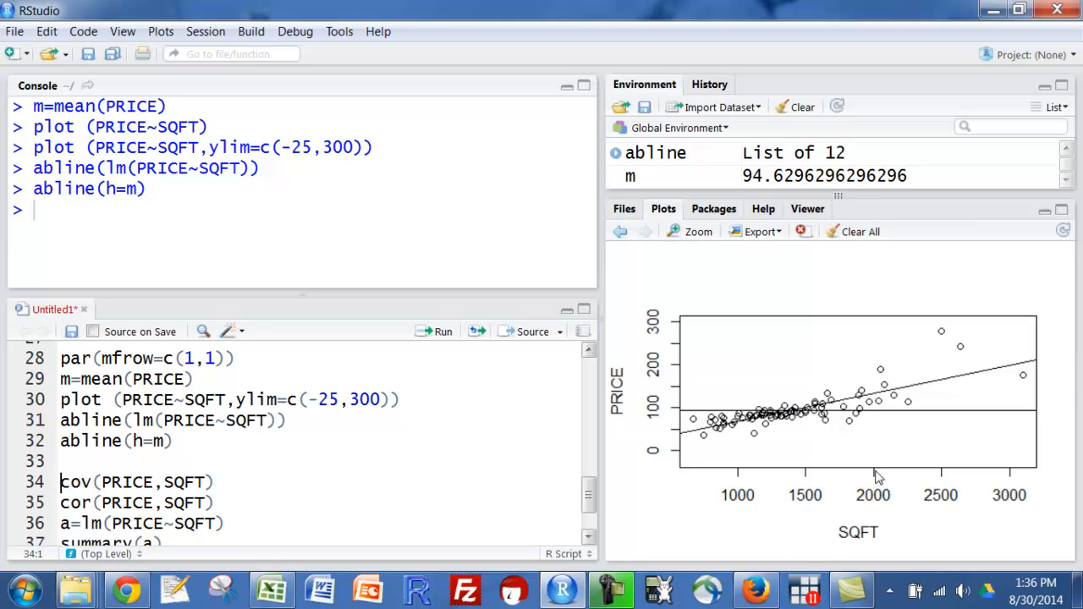
pyautogui.moveTo(877, 392)
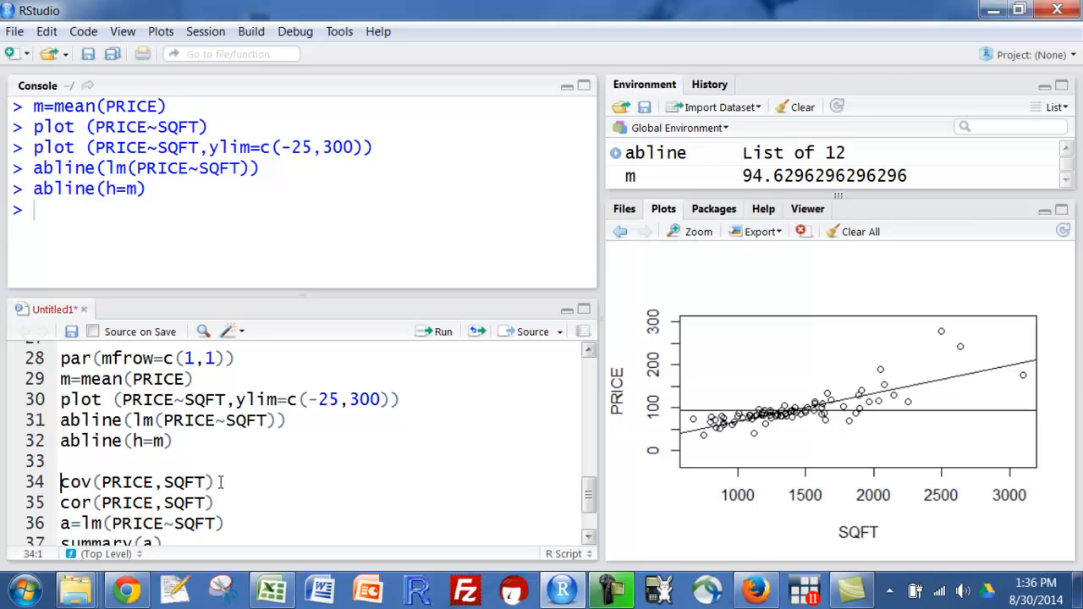
# Run cov(PRICE,SQFT), giving a covariance of 12920.37 in the console.
pyautogui.scroll(-3)
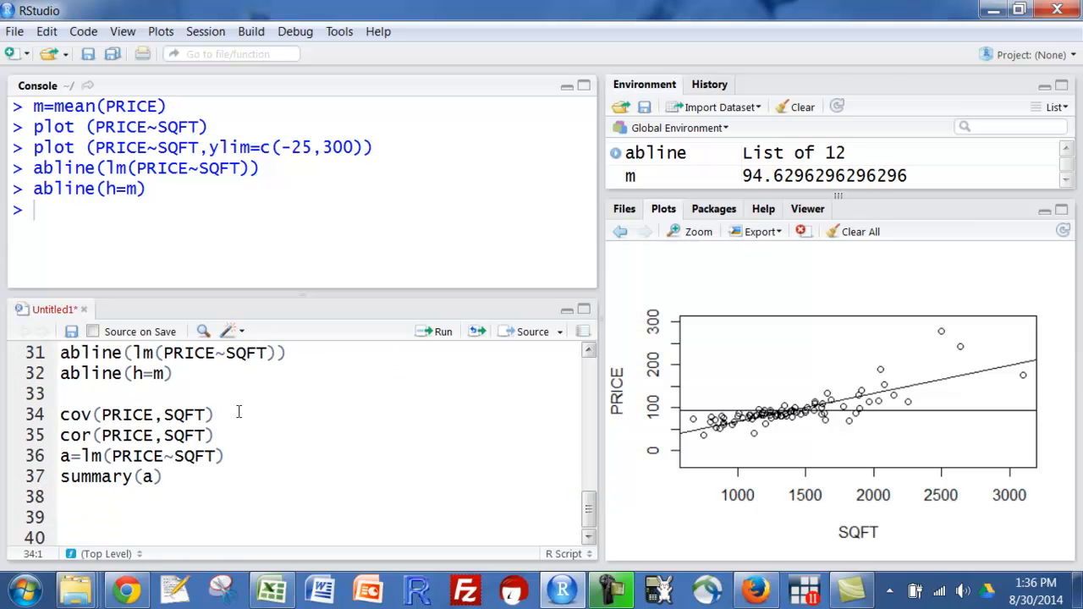
pyautogui.click(217, 415)
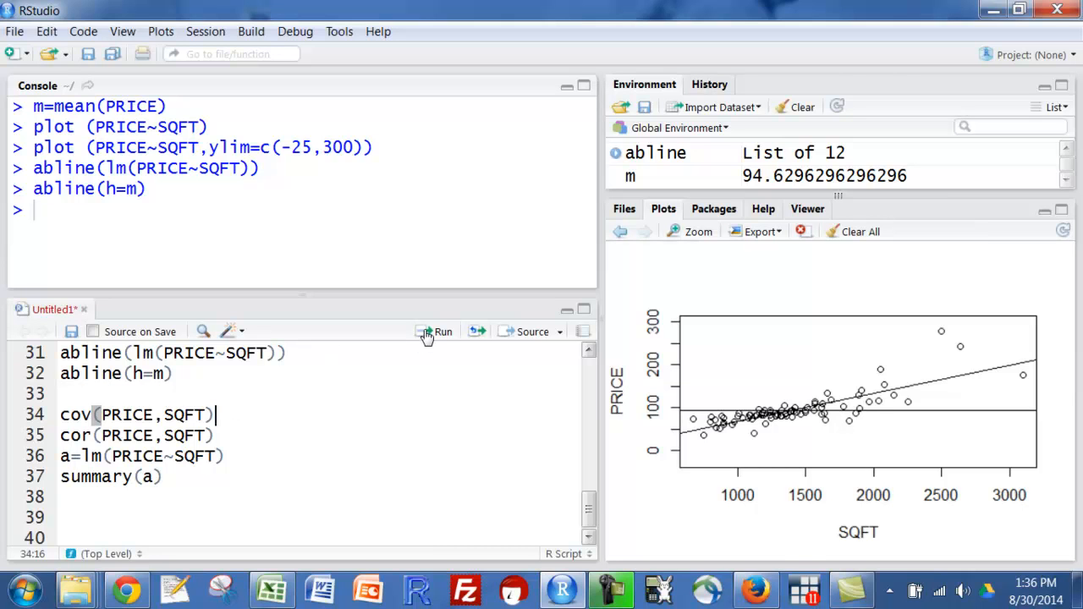
pyautogui.click(426, 332)
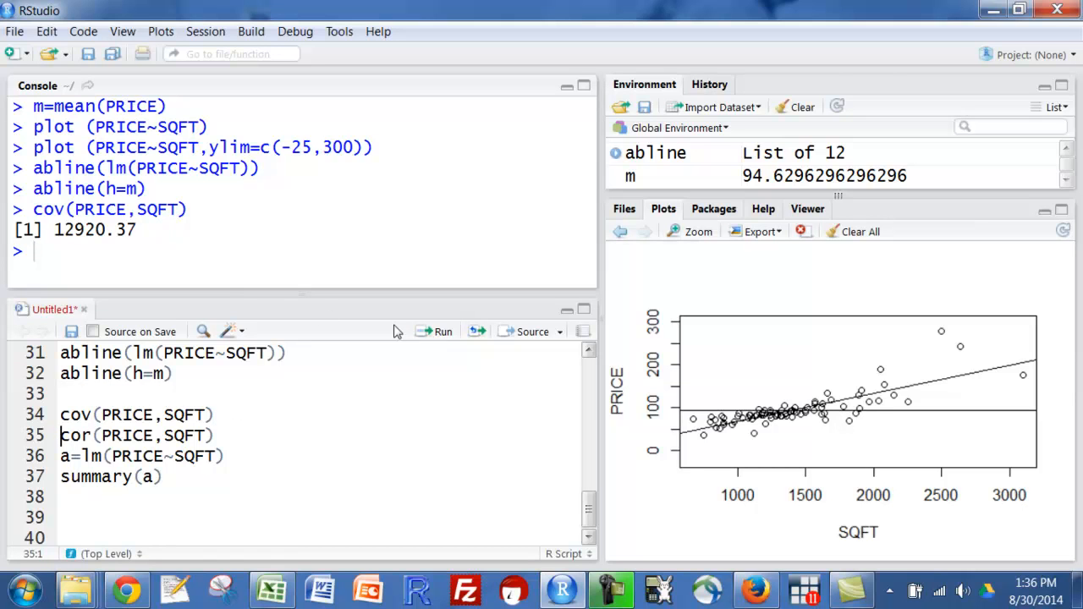
pyautogui.moveTo(657, 447)
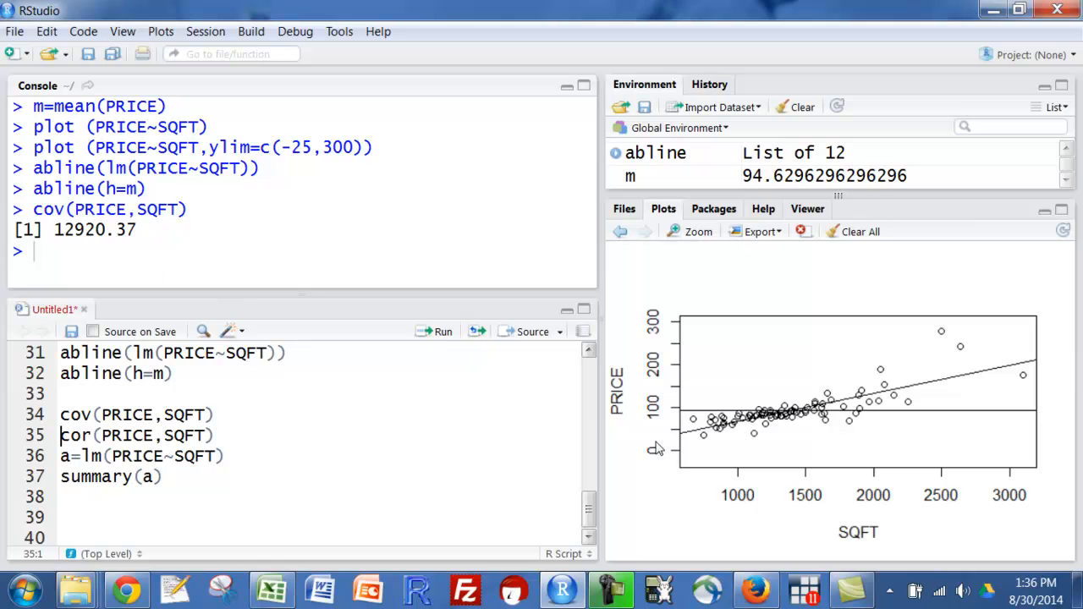
pyautogui.moveTo(417, 389)
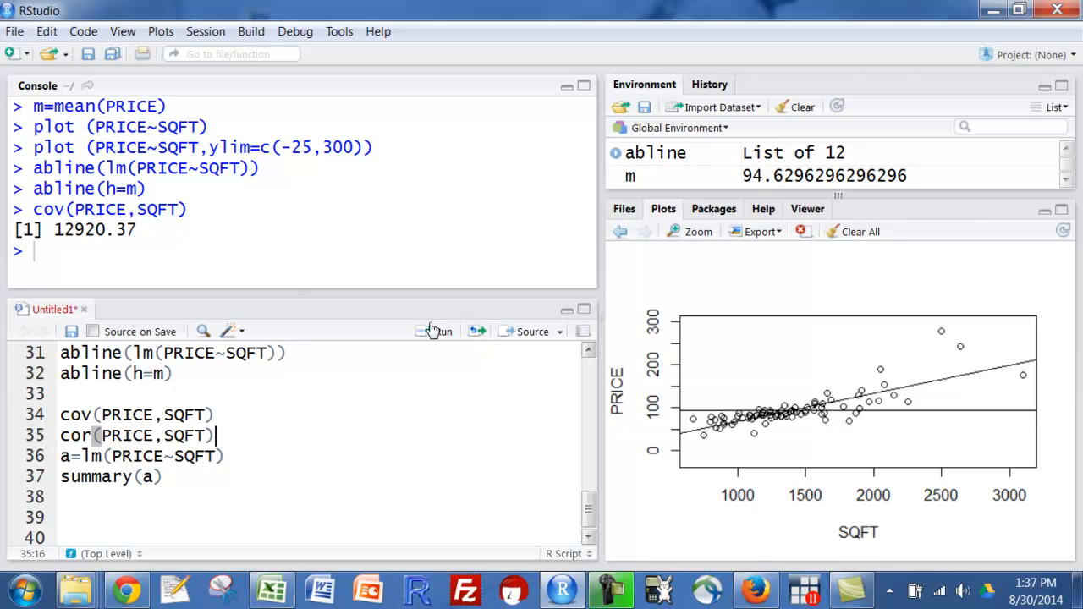
pyautogui.moveTo(433, 330)
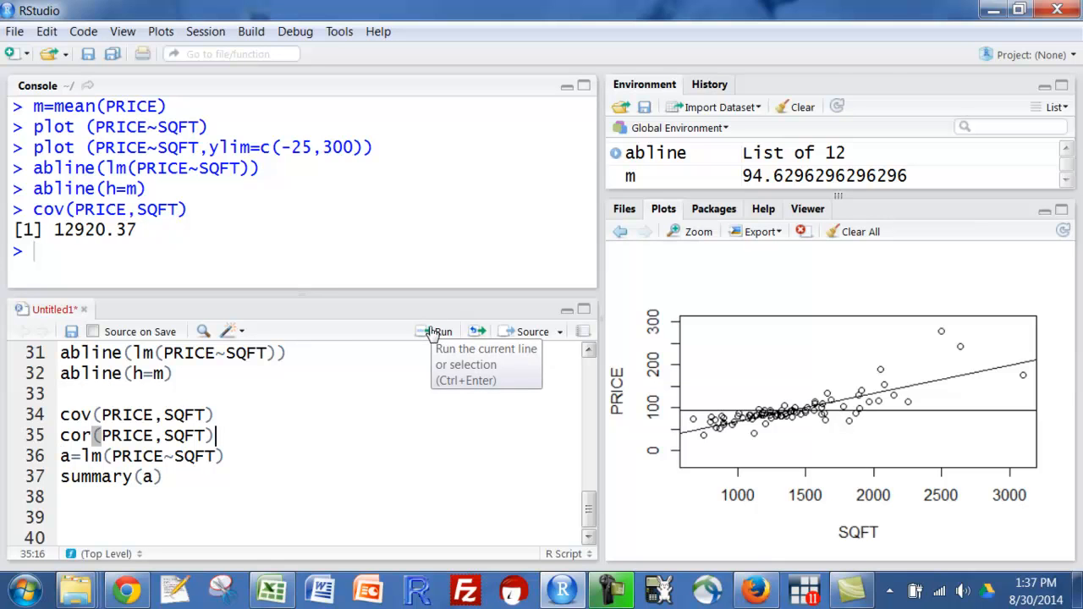
# Run cor(PRICE,SQFT), giving a correlation of 0.7952837 in the console.
pyautogui.click(433, 332)
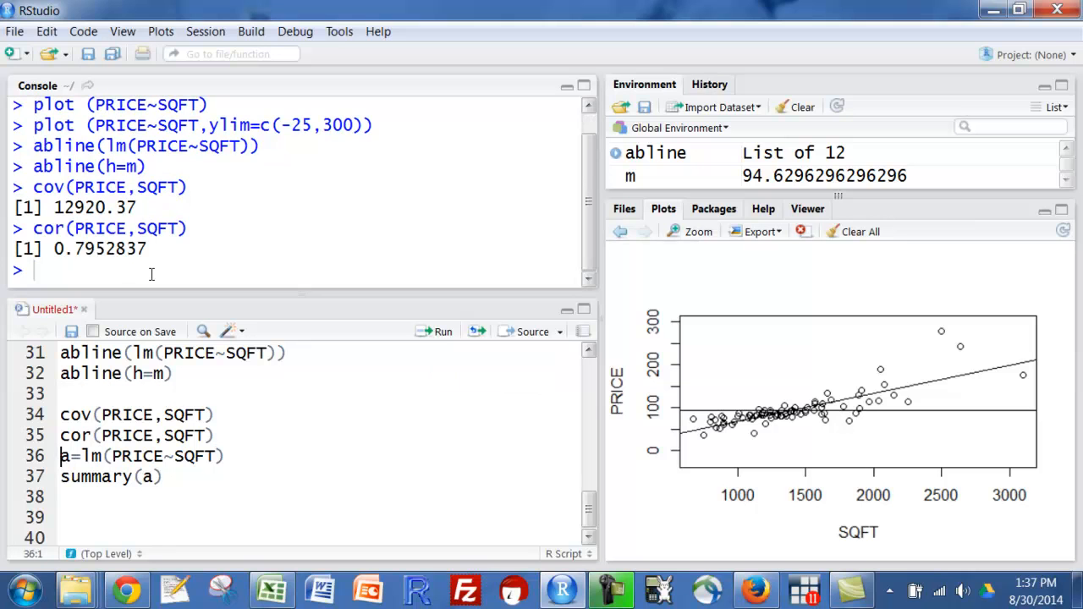
pyautogui.moveTo(112, 270)
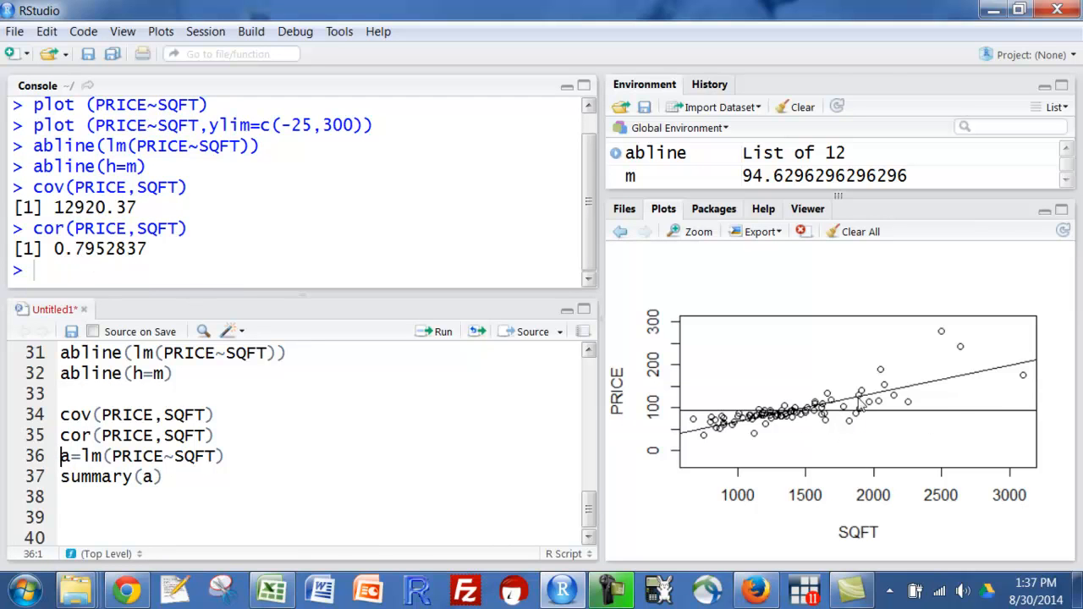
pyautogui.moveTo(985, 379)
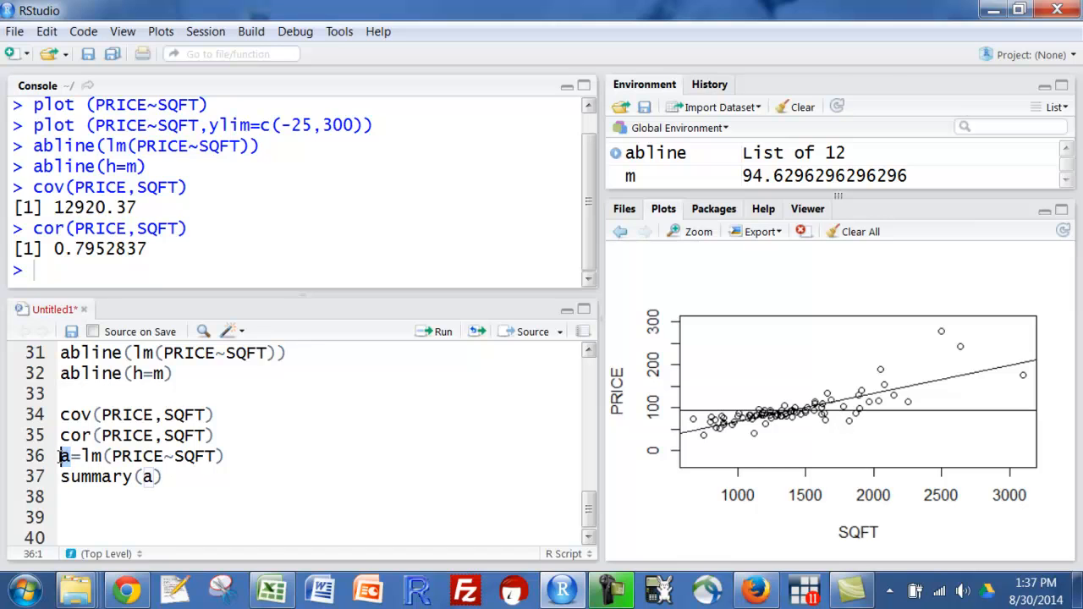
# Rename the regression object from a to model1 on the lm(PRICE~SQFT) line.
pyautogui.write('model')
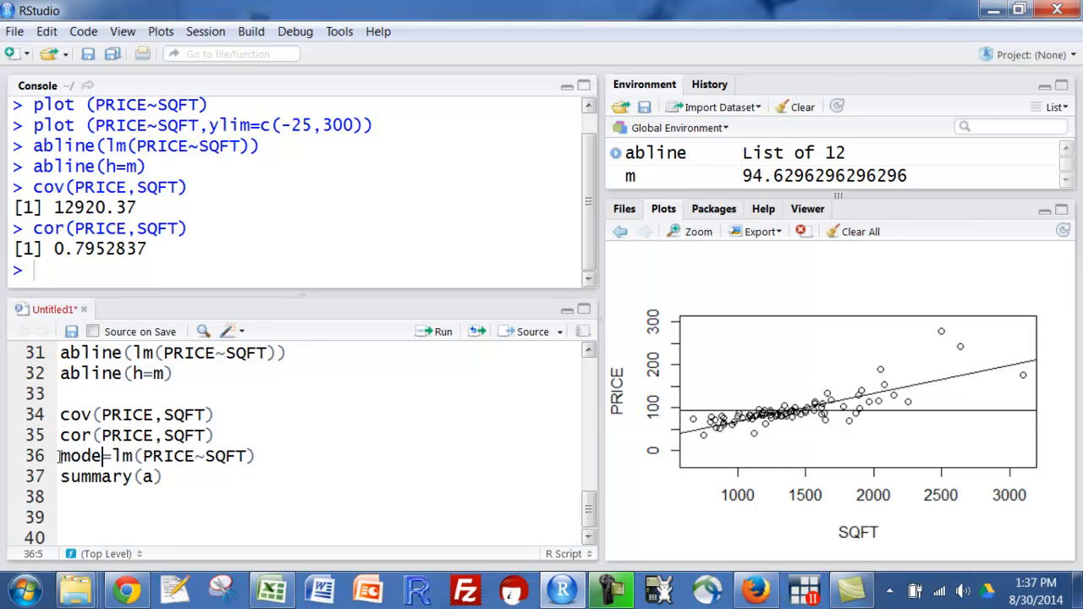
pyautogui.write('1')
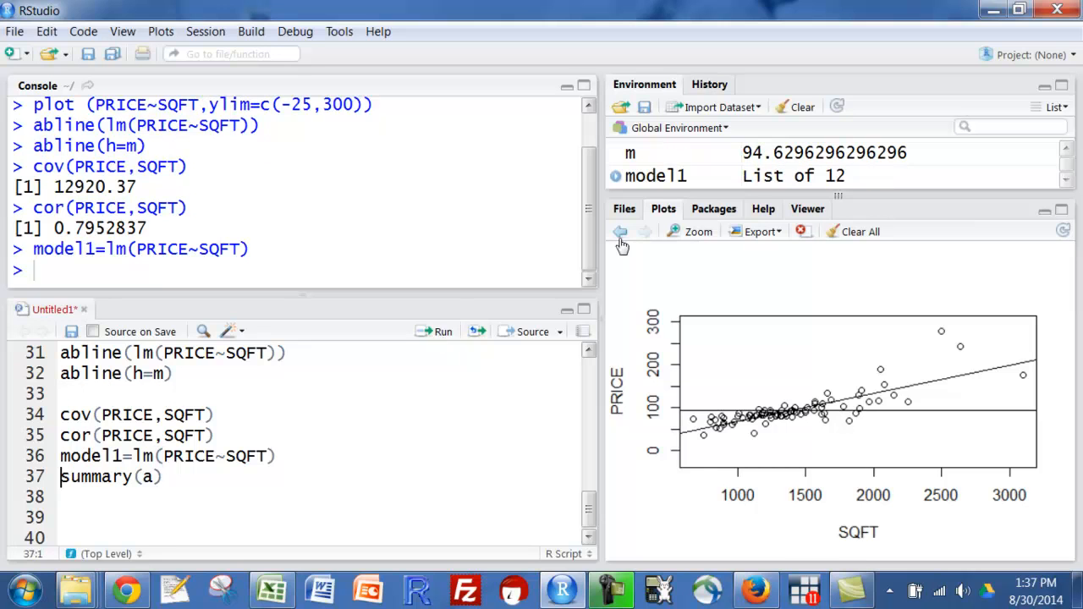
pyautogui.moveTo(687, 179)
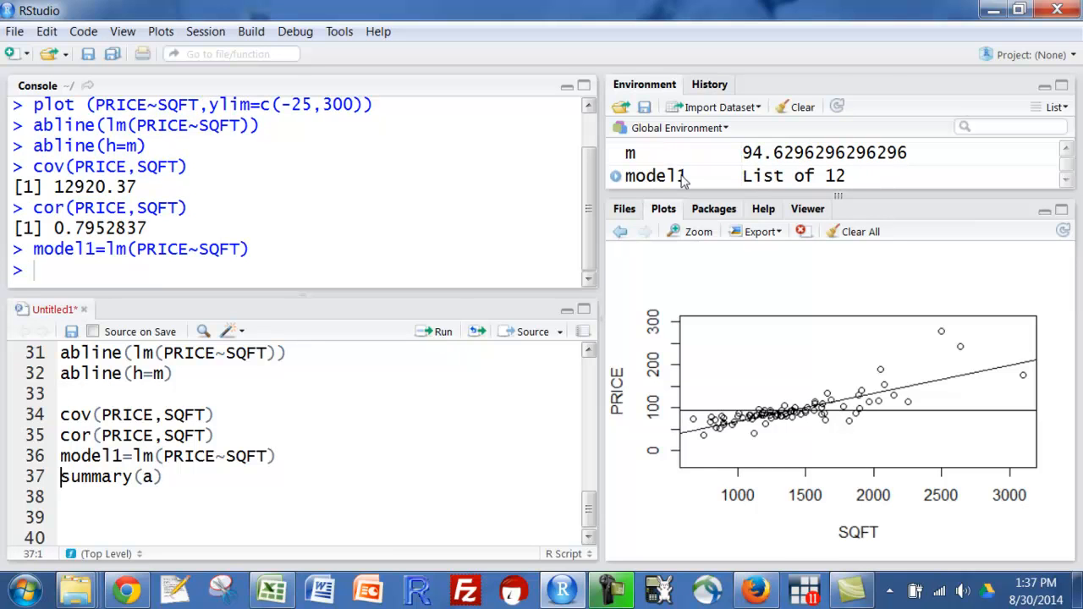
pyautogui.moveTo(741, 180)
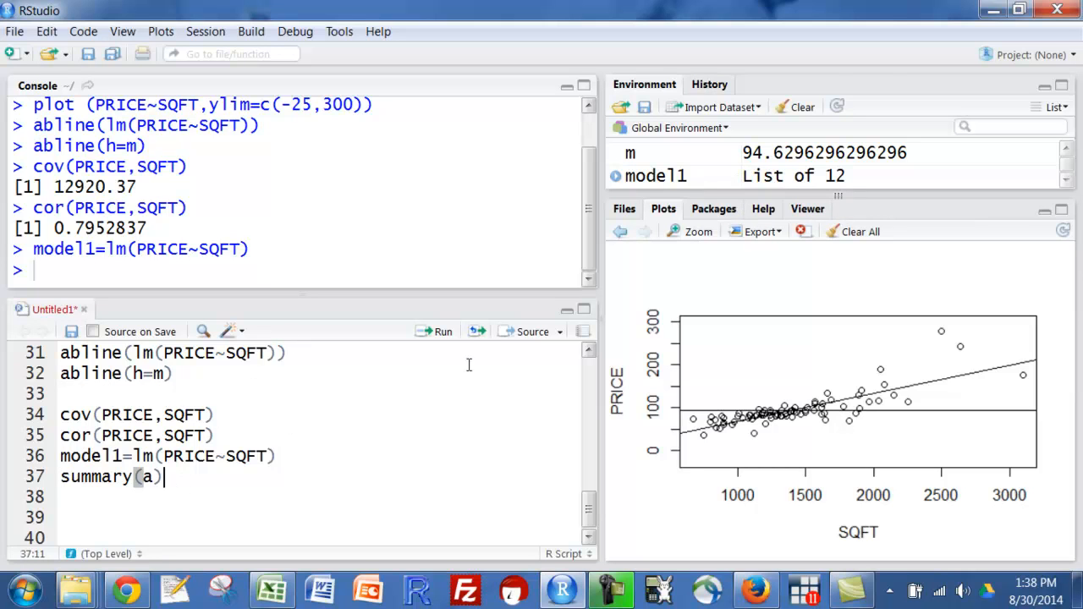
# Print the model summary with intercept 3.062292 and SQFT slope 0.065207.
pyautogui.click(438, 330)
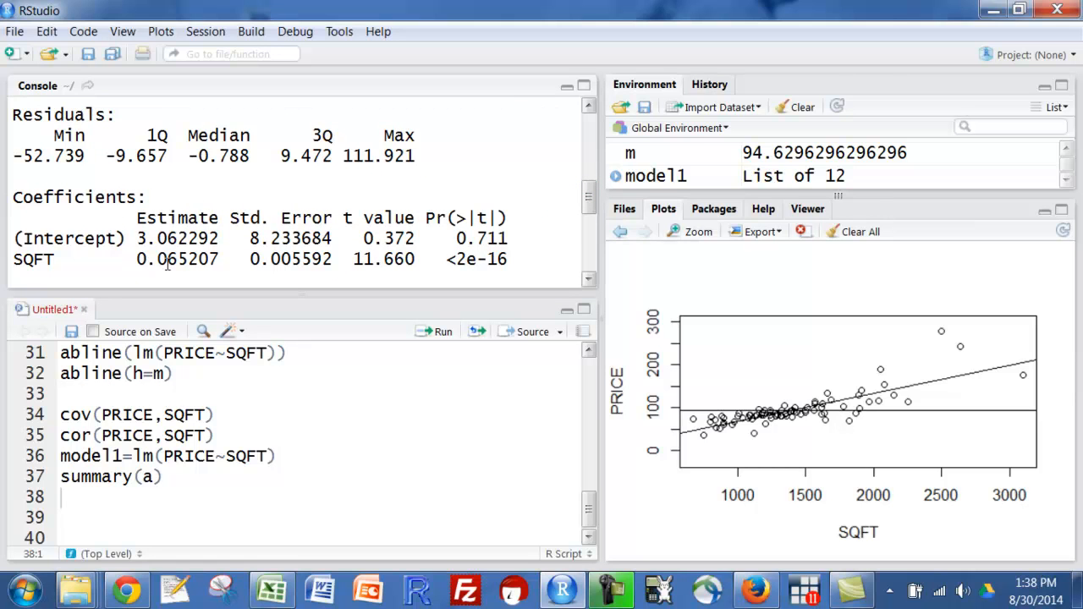
pyautogui.moveTo(220, 237)
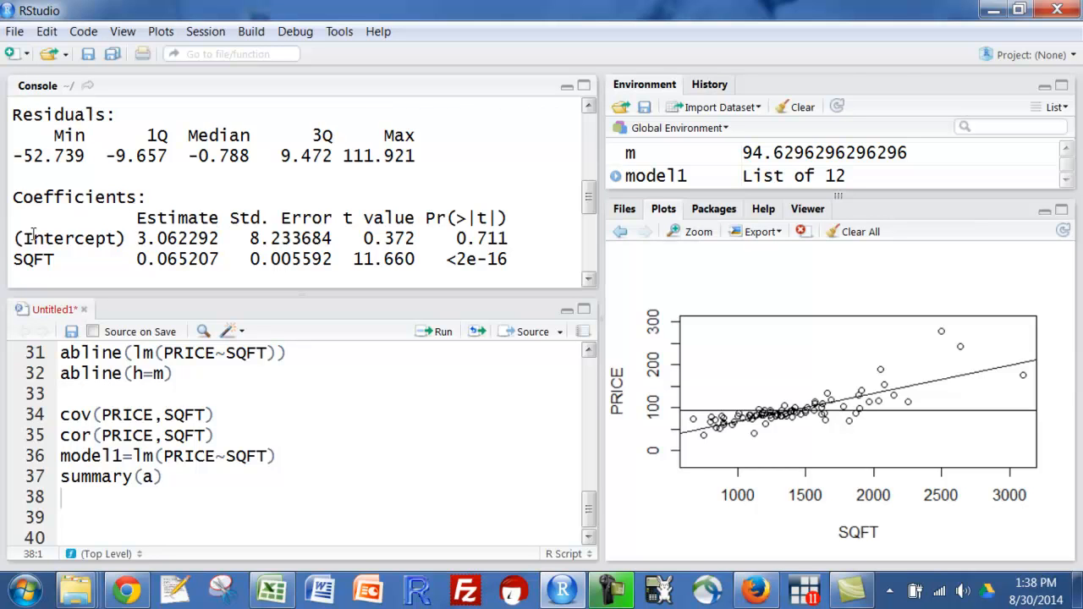
pyautogui.moveTo(474, 393)
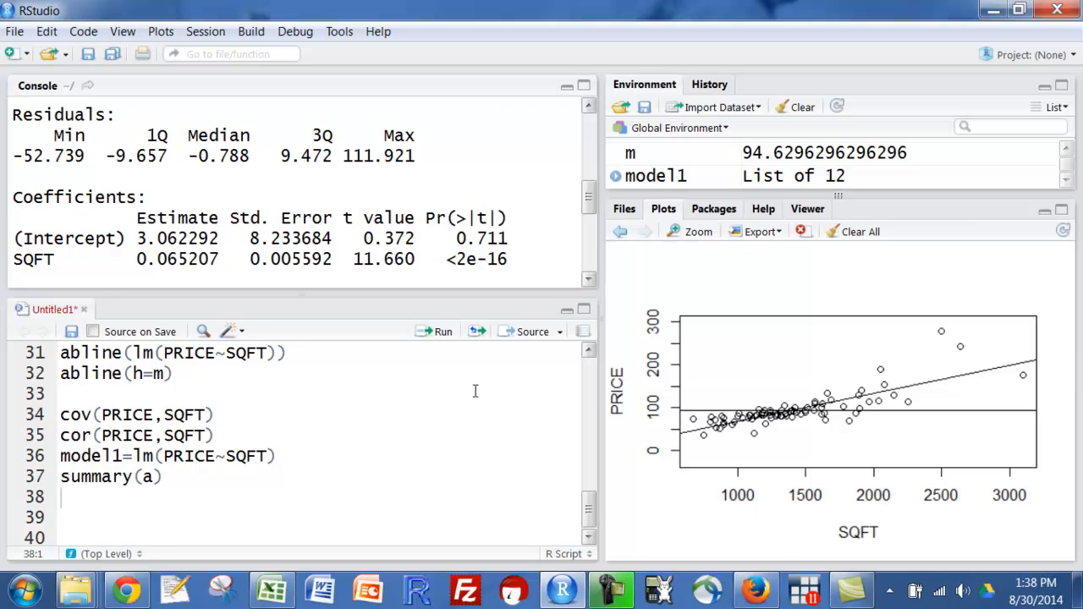
pyautogui.moveTo(692, 440)
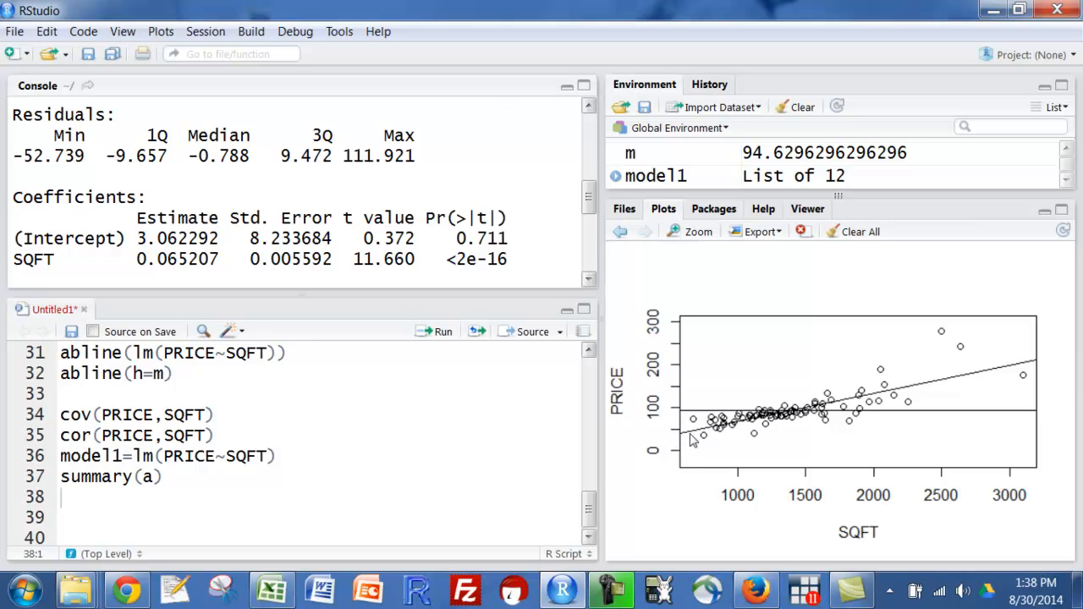
pyautogui.moveTo(680, 447)
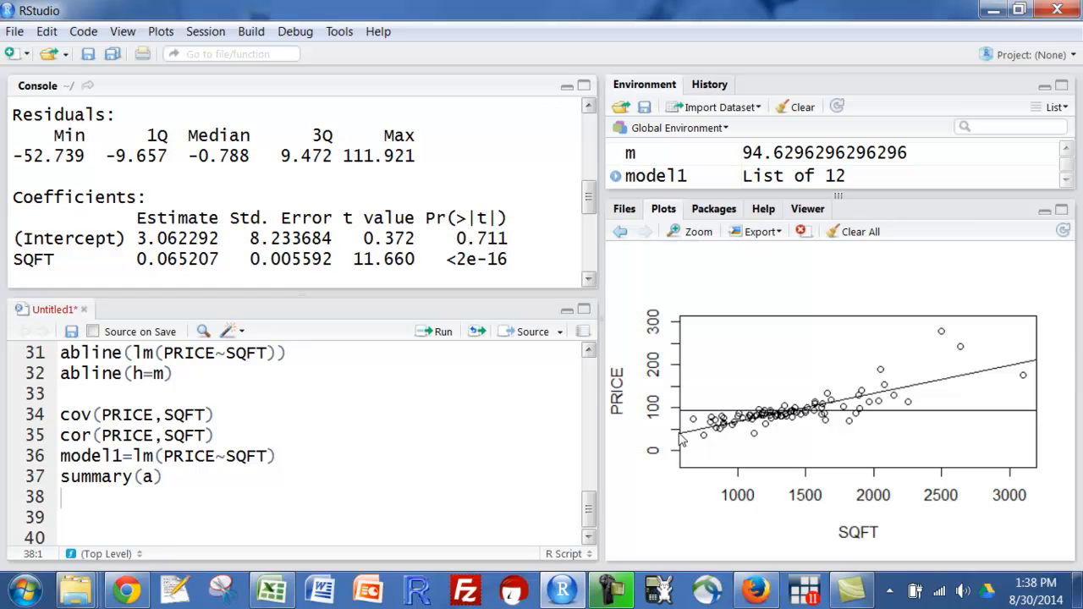
pyautogui.moveTo(692, 438)
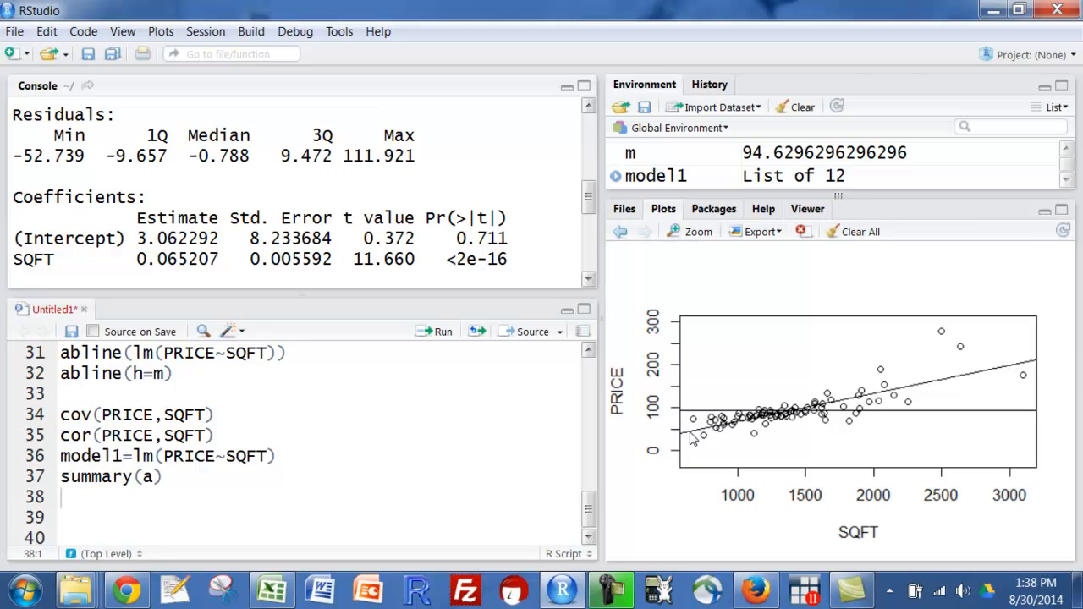
pyautogui.moveTo(687, 441)
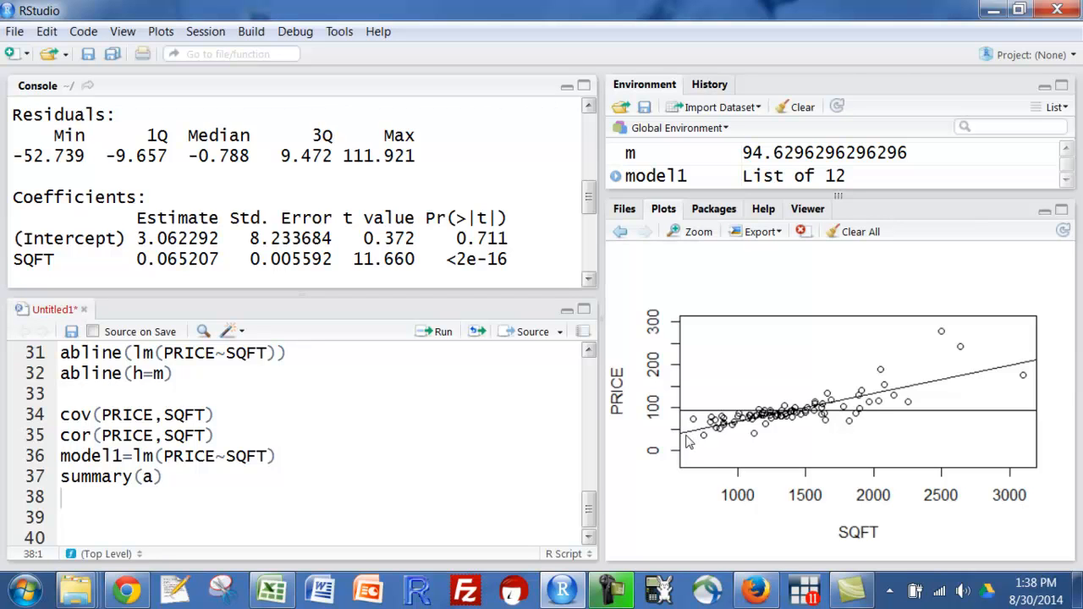
pyautogui.moveTo(684, 447)
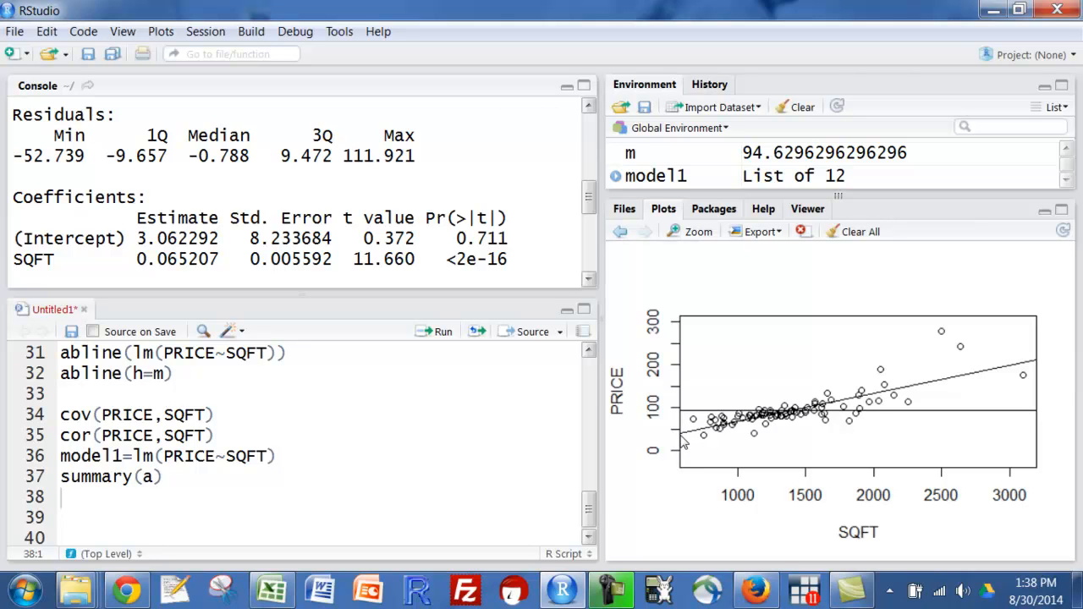
pyautogui.moveTo(677, 448)
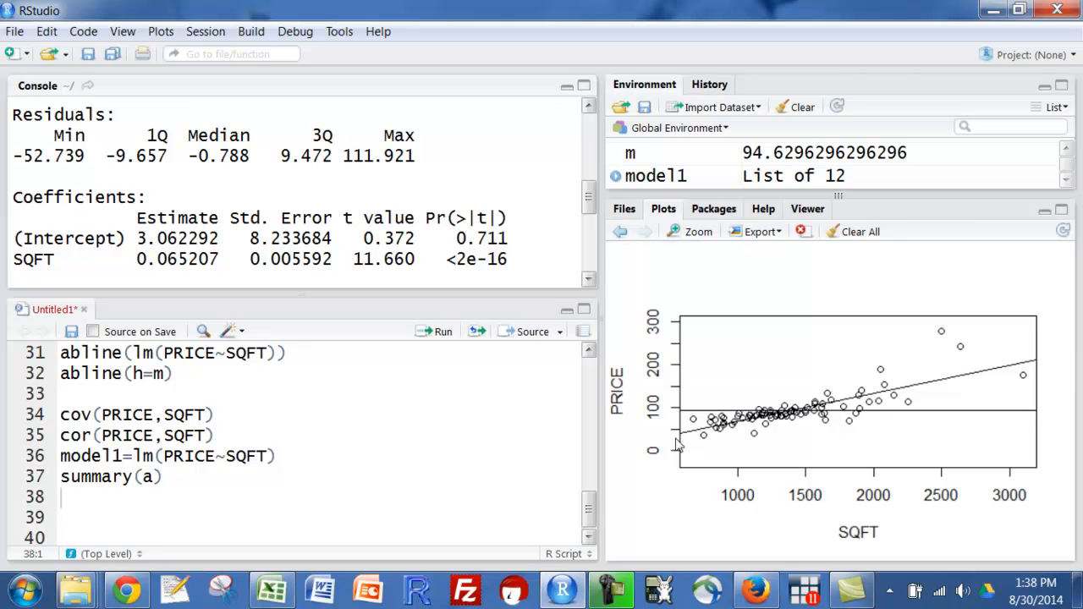
pyautogui.moveTo(685, 455)
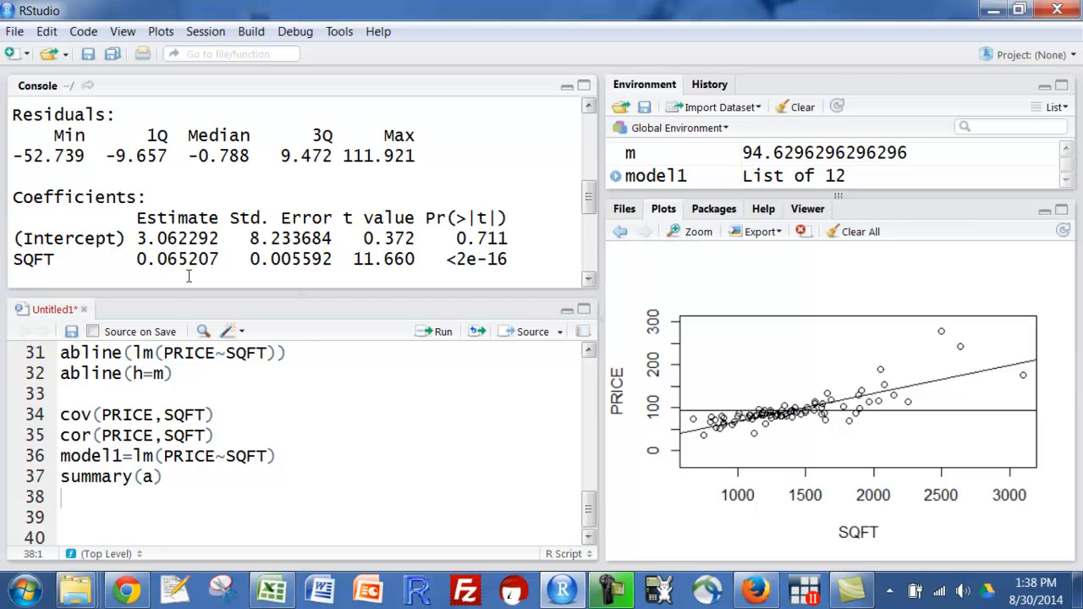
pyautogui.moveTo(693, 437)
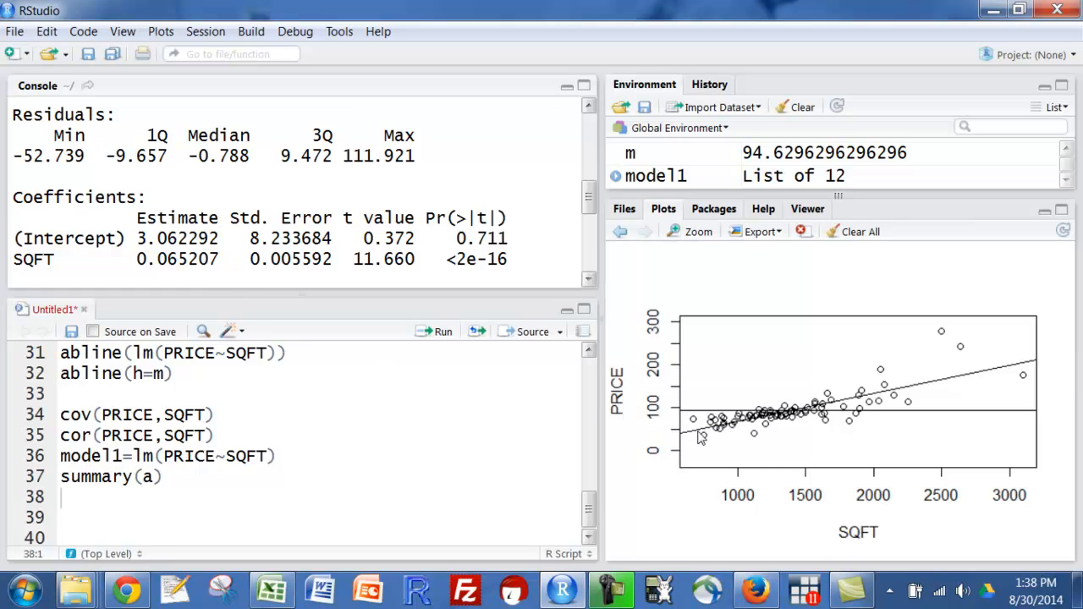